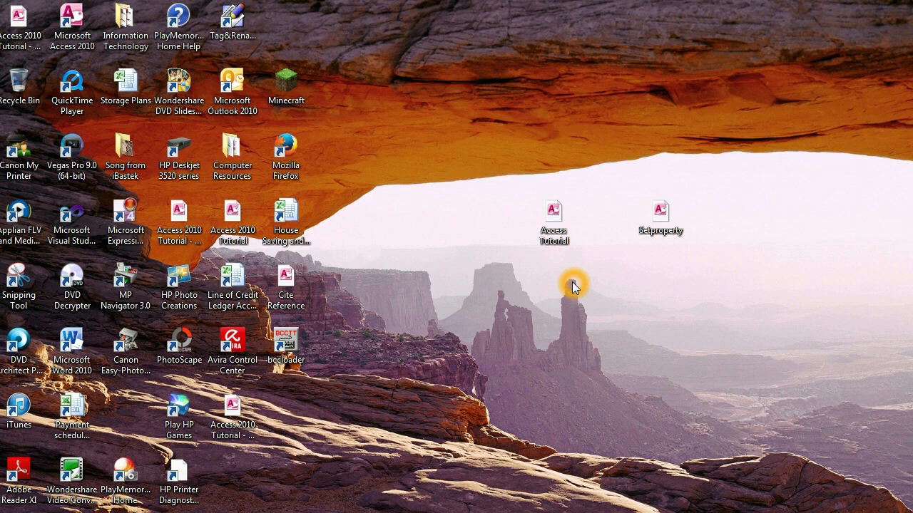
# Select the Setproperty database icon on the desktop and open it in Access.
pyautogui.click(659, 211)
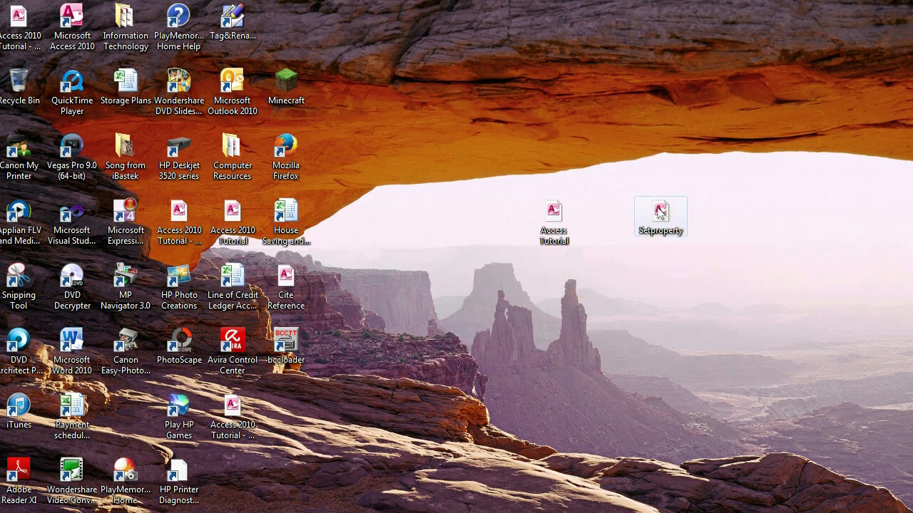
pyautogui.click(660, 212)
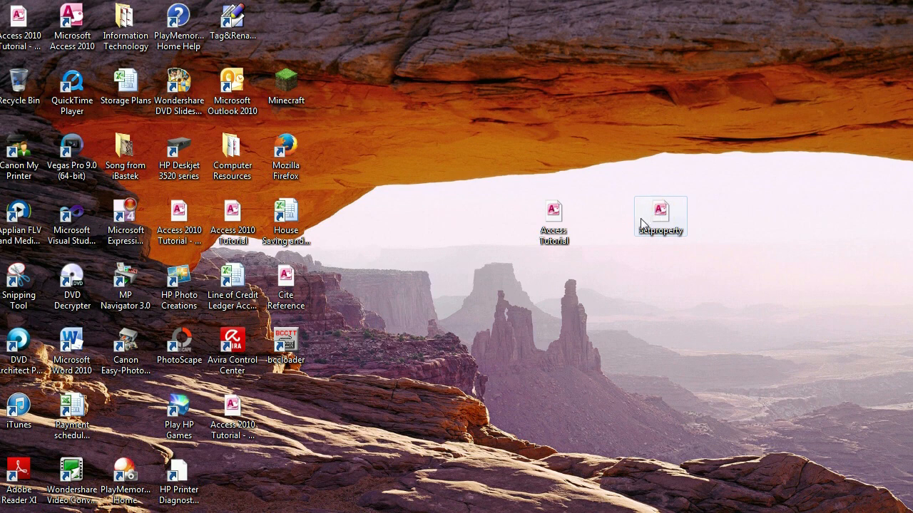
pyautogui.doubleClick(659, 210)
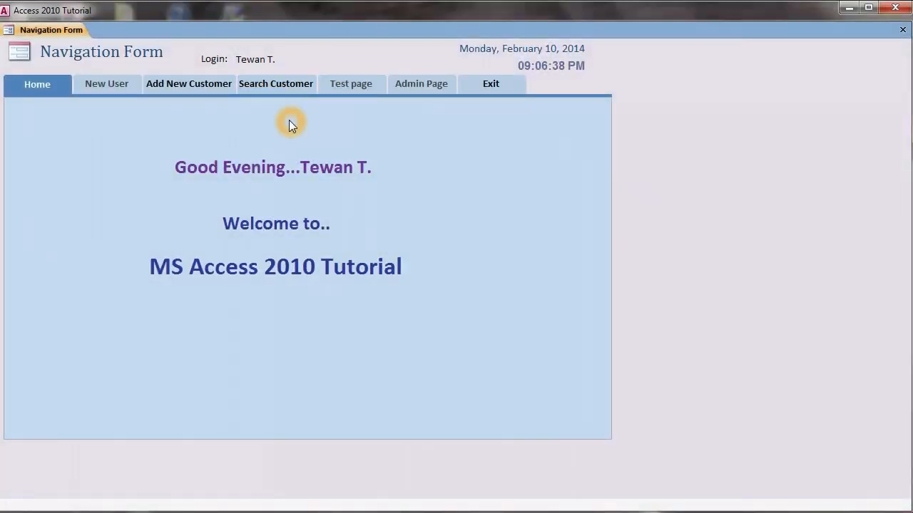
pyautogui.moveTo(39, 74)
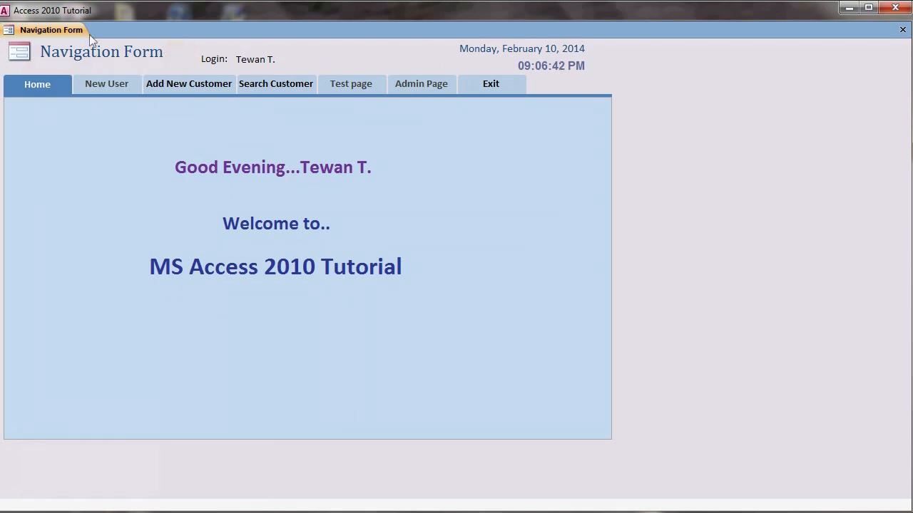
pyautogui.moveTo(298, 117)
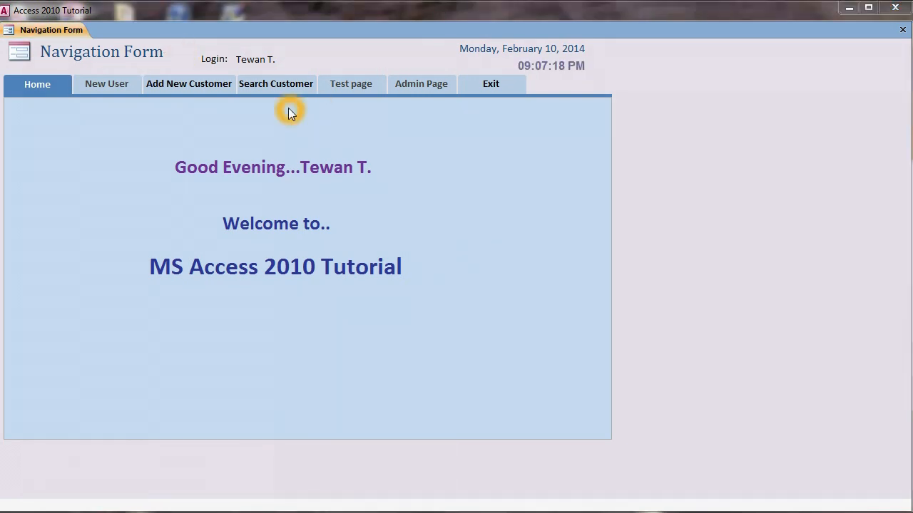
pyautogui.moveTo(285, 117)
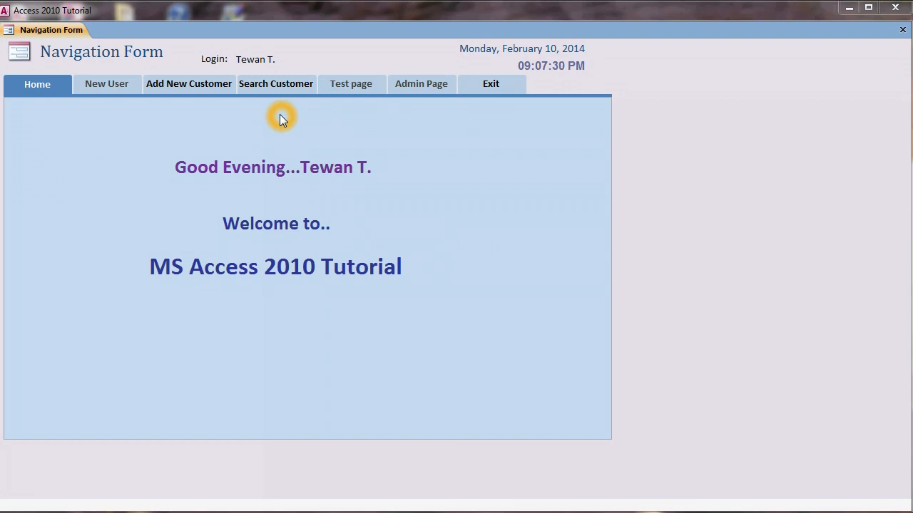
pyautogui.moveTo(841, 22)
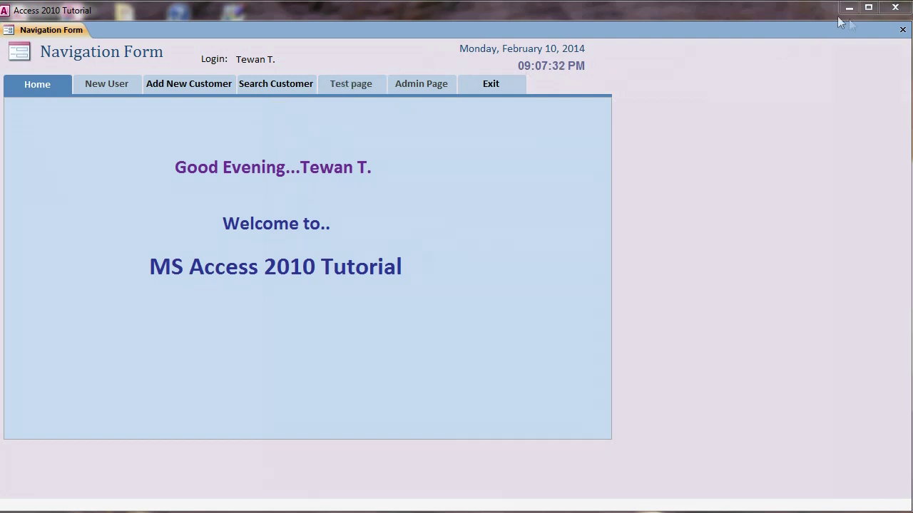
pyautogui.moveTo(120, 67)
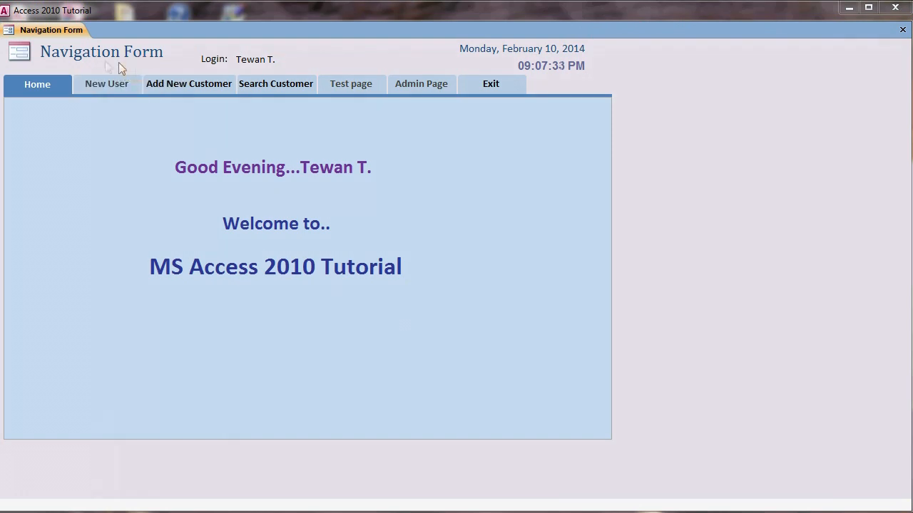
pyautogui.moveTo(43, 43)
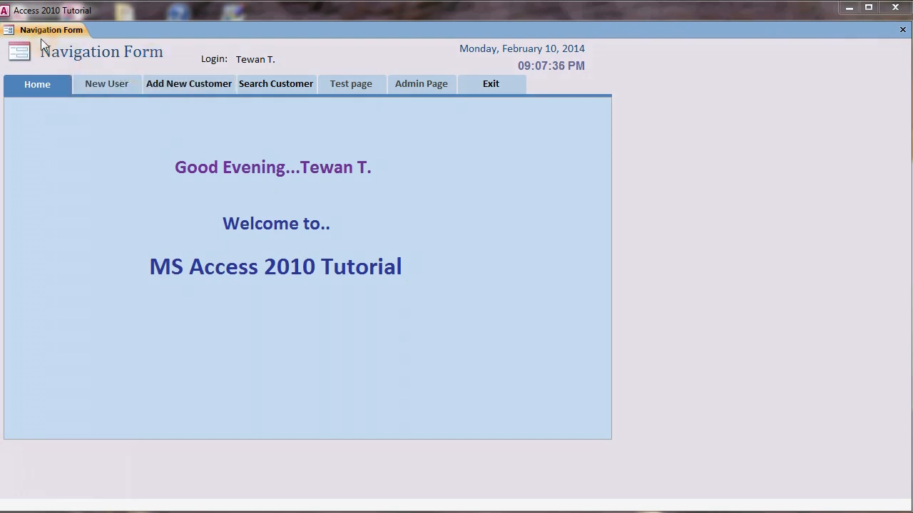
pyautogui.moveTo(770, 78)
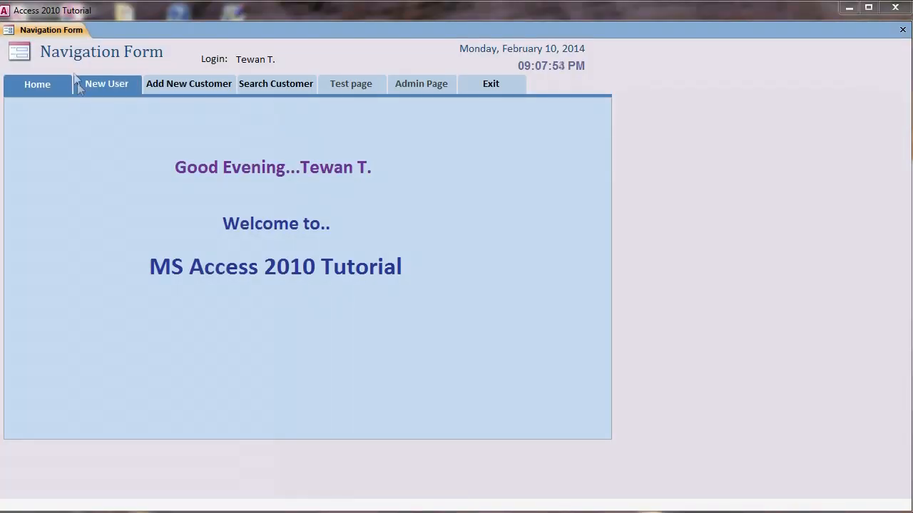
pyautogui.moveTo(189, 93)
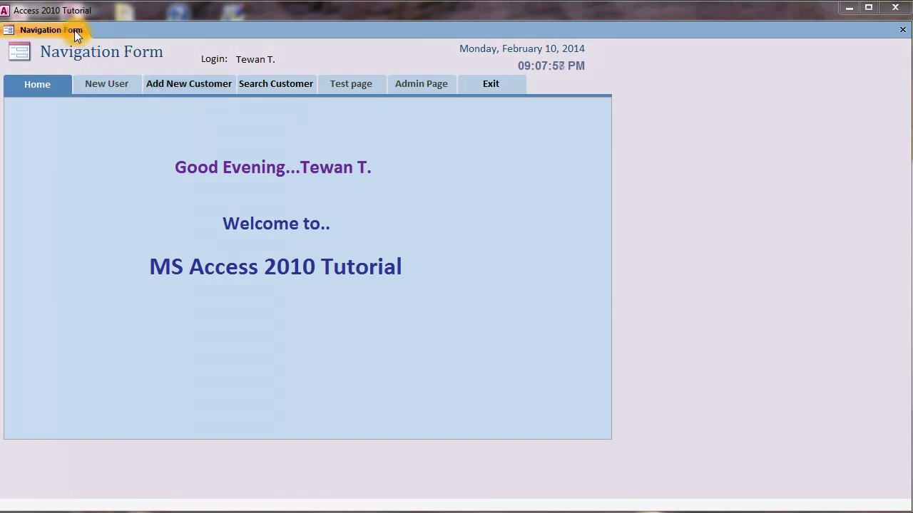
pyautogui.moveTo(199, 146)
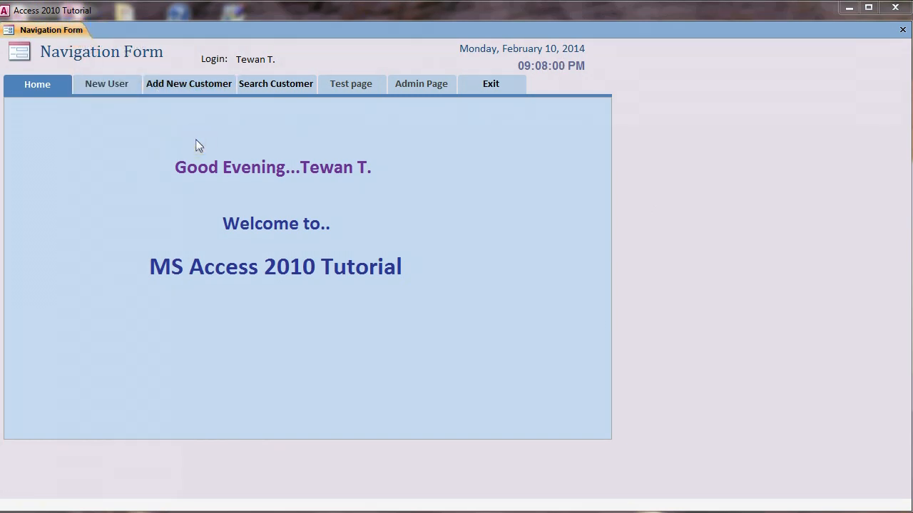
pyautogui.moveTo(428, 137)
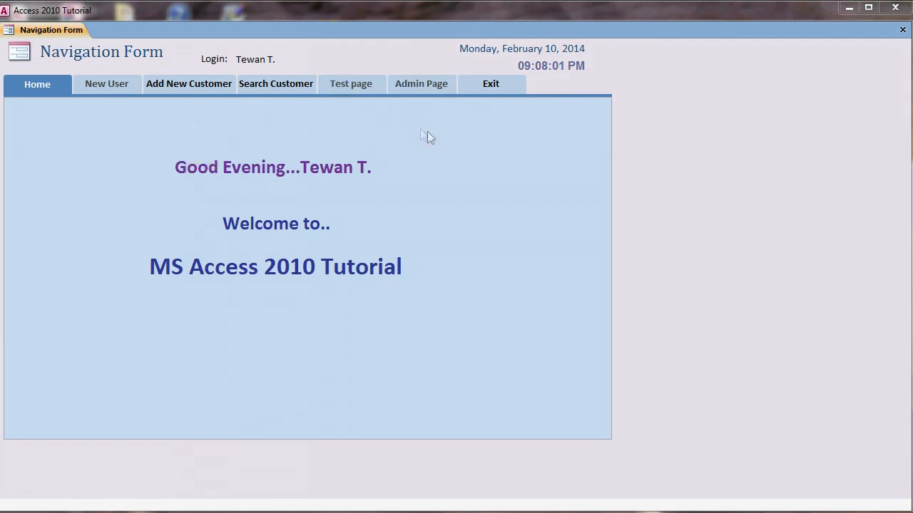
pyautogui.moveTo(421, 83)
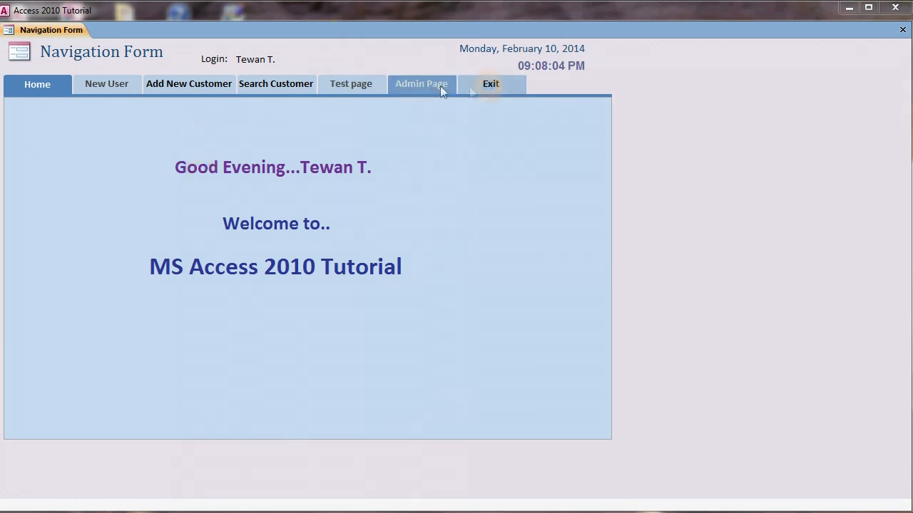
pyautogui.moveTo(426, 74)
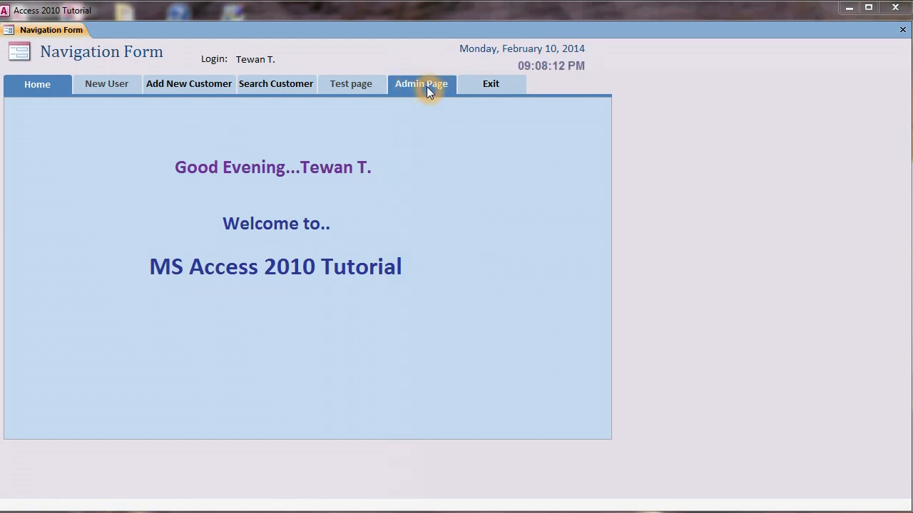
# On the Admin Page, run Enable Bypass Key Only.
pyautogui.click(420, 84)
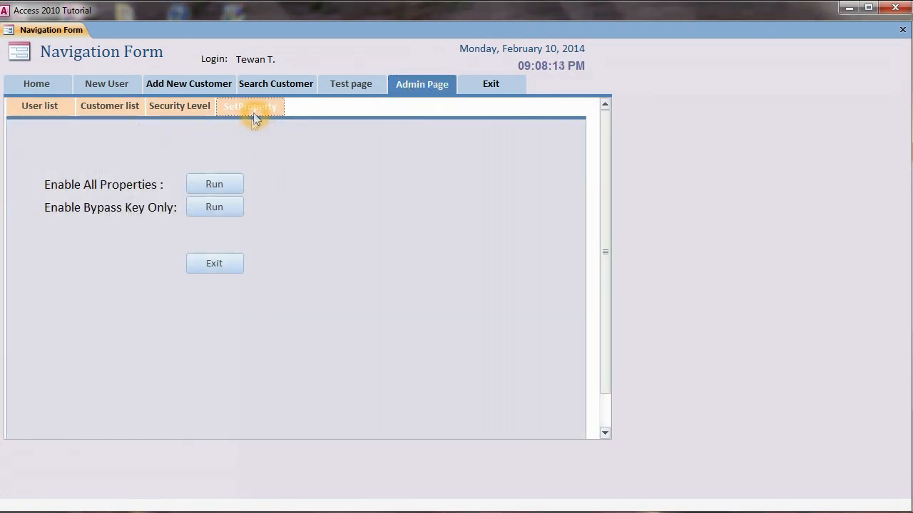
pyautogui.moveTo(143, 191)
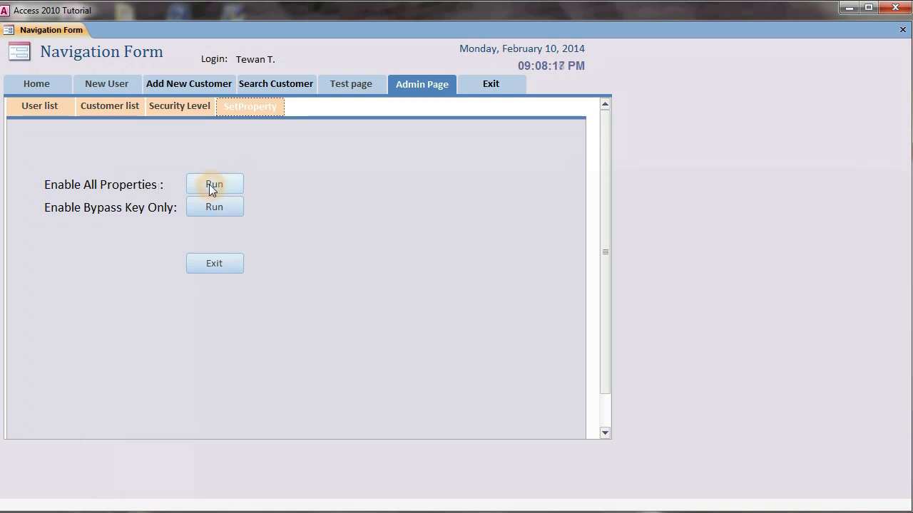
pyautogui.moveTo(200, 216)
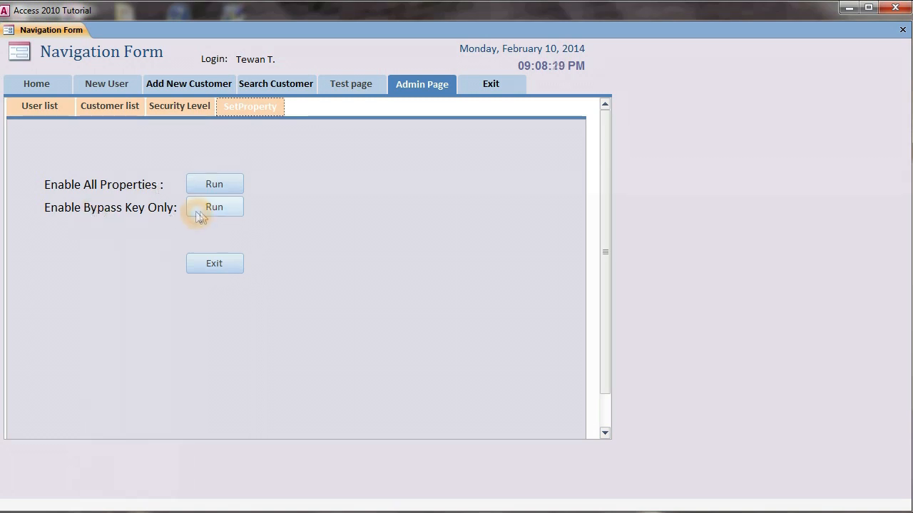
pyautogui.click(37, 83)
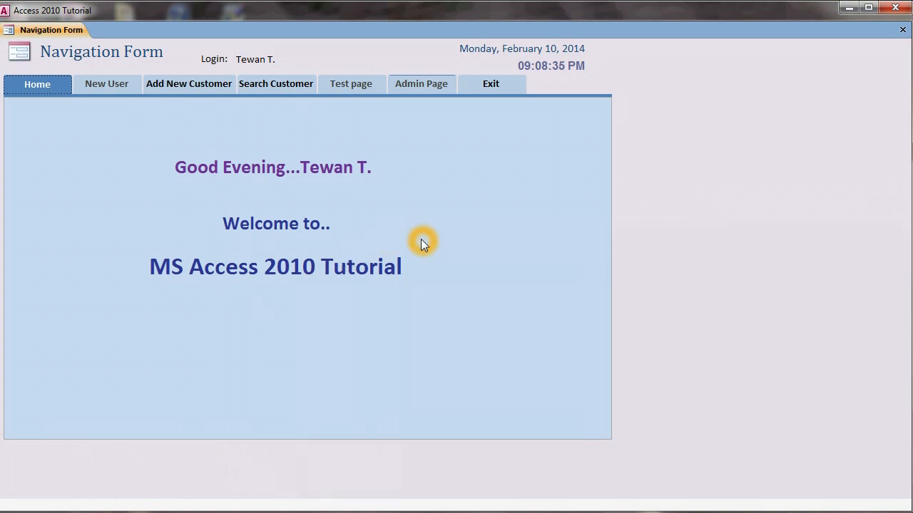
pyautogui.moveTo(344, 275)
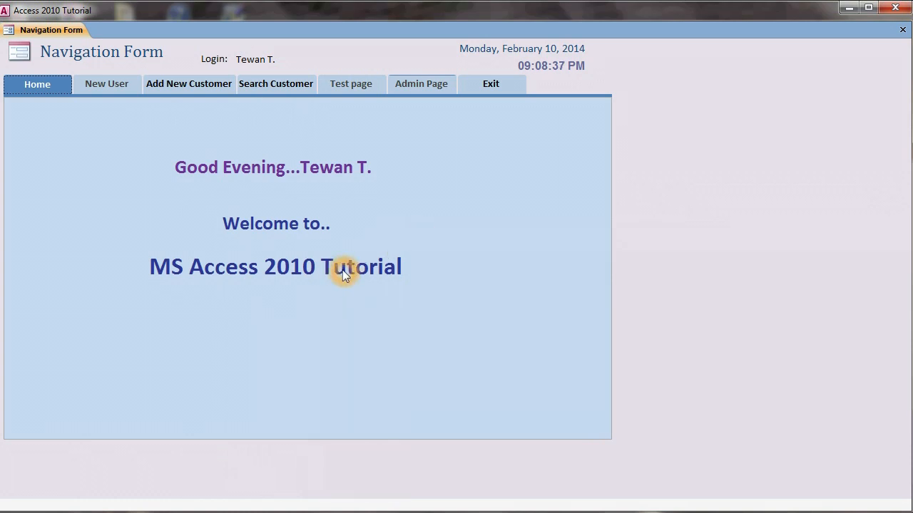
pyautogui.moveTo(318, 264)
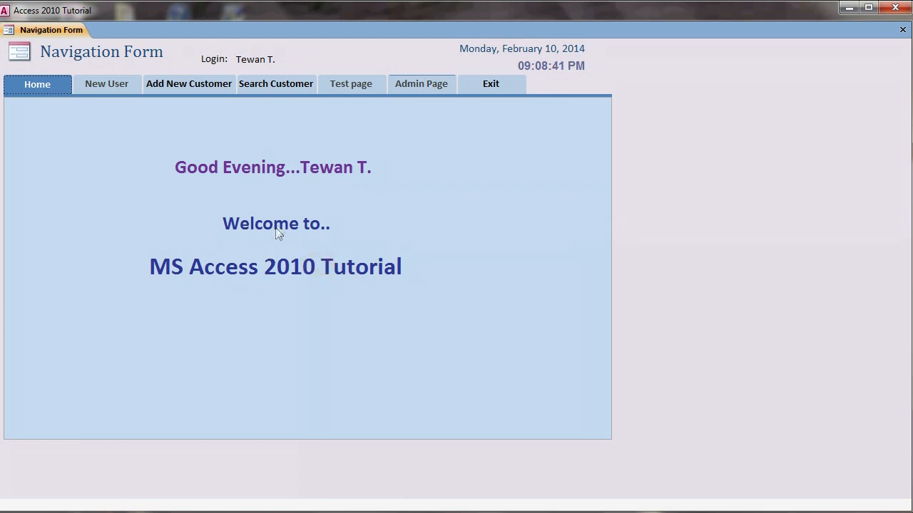
pyautogui.moveTo(308, 274)
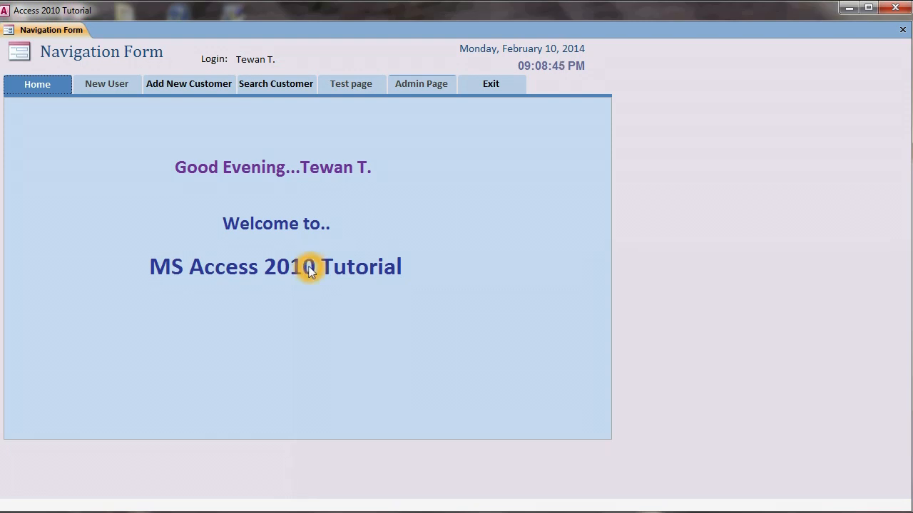
# Bring up the Enter Password box and type the password into it.
pyautogui.click(421, 83)
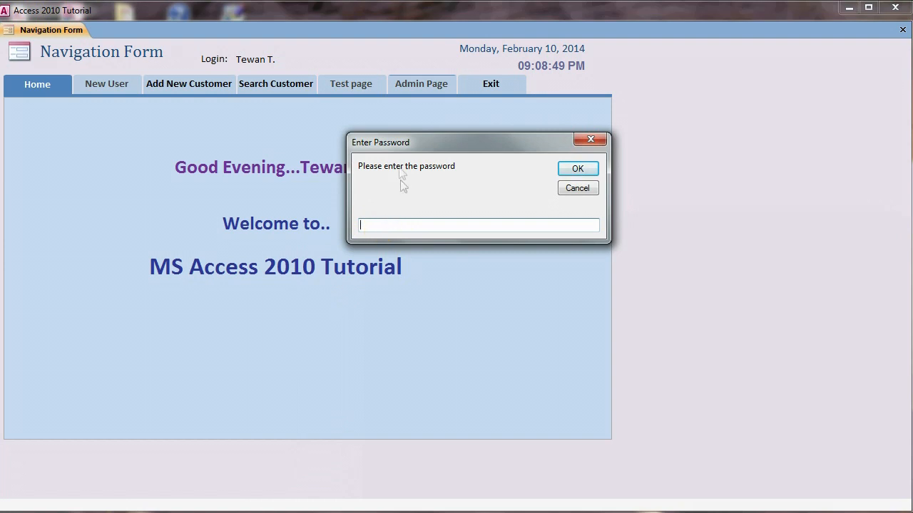
pyautogui.moveTo(440, 221)
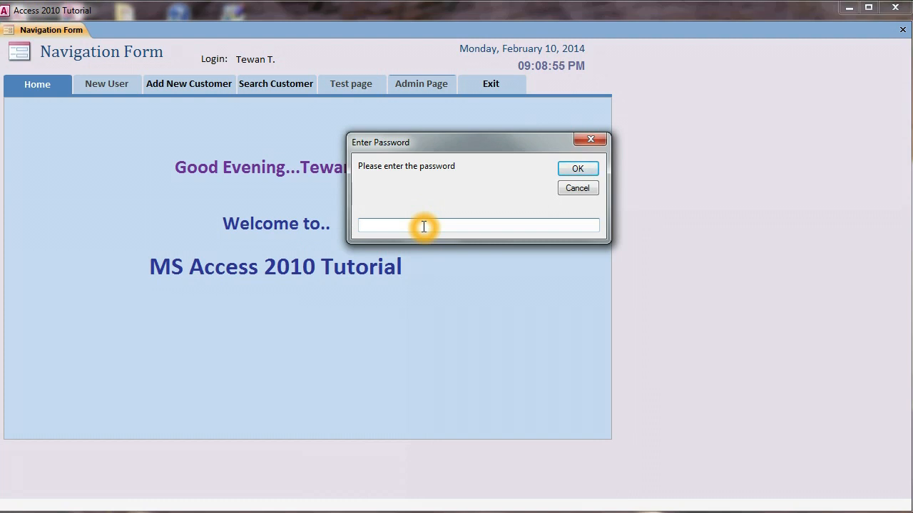
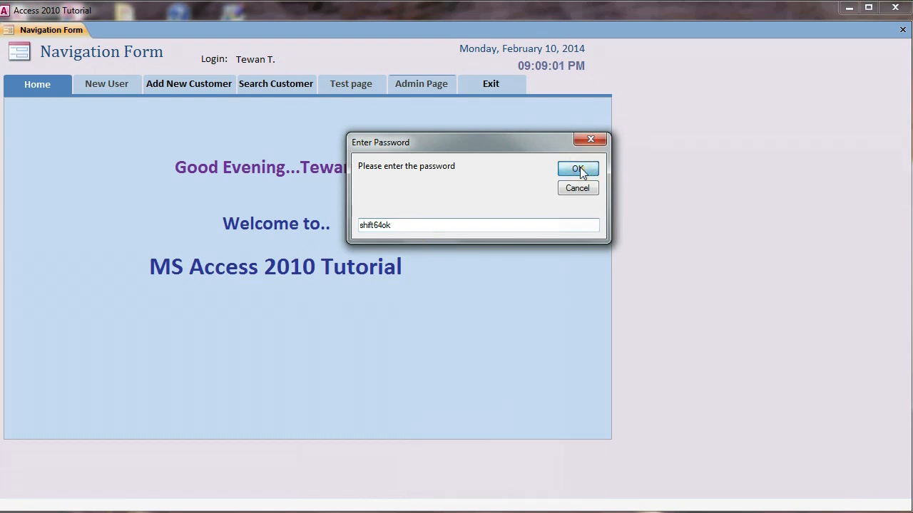
# Submit the password, run Enable All Properties, and dismiss the success message.
pyautogui.click(578, 170)
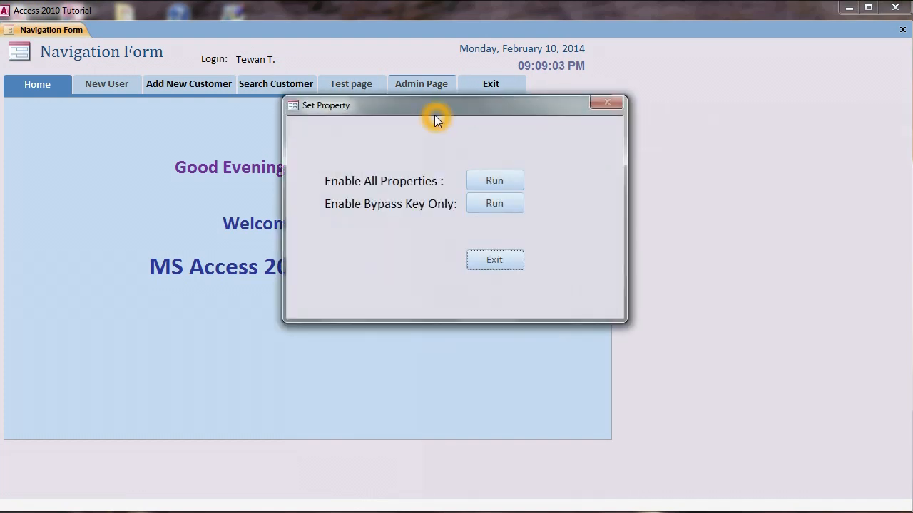
pyautogui.moveTo(333, 128)
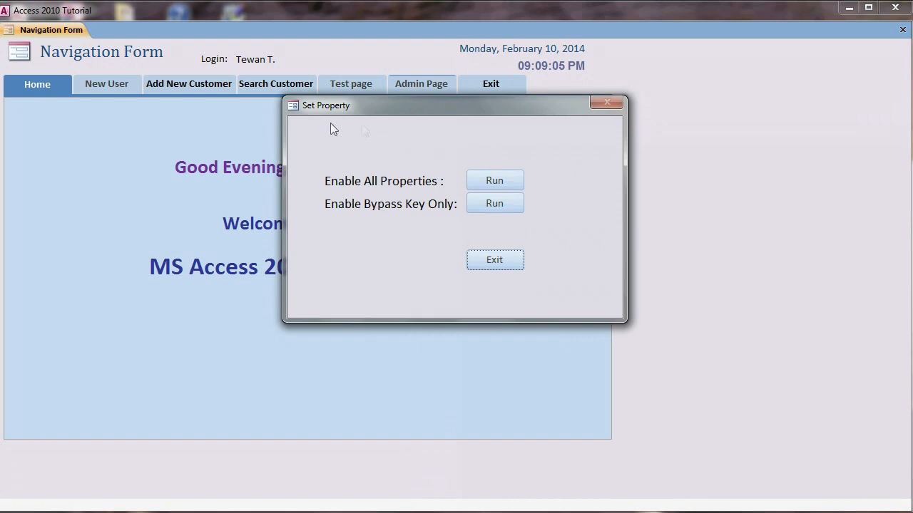
pyautogui.moveTo(494, 180)
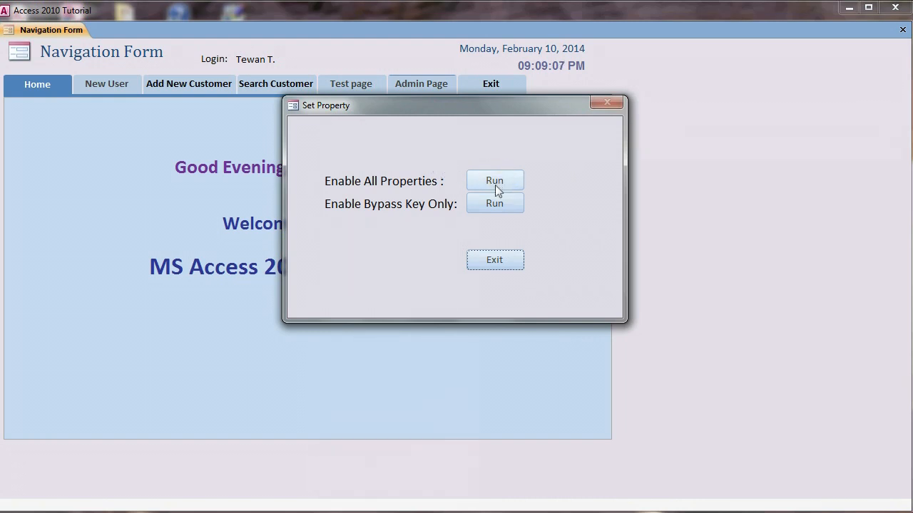
pyautogui.click(494, 181)
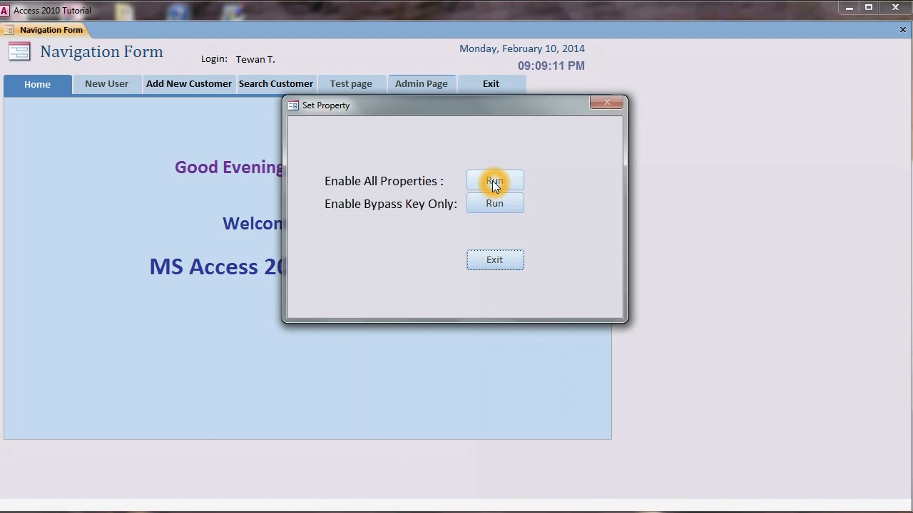
pyautogui.click(494, 180)
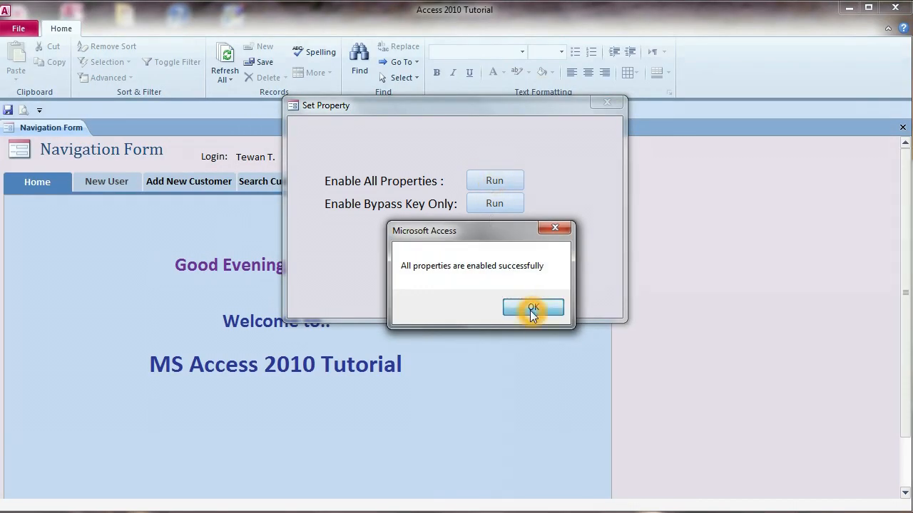
pyautogui.click(533, 307)
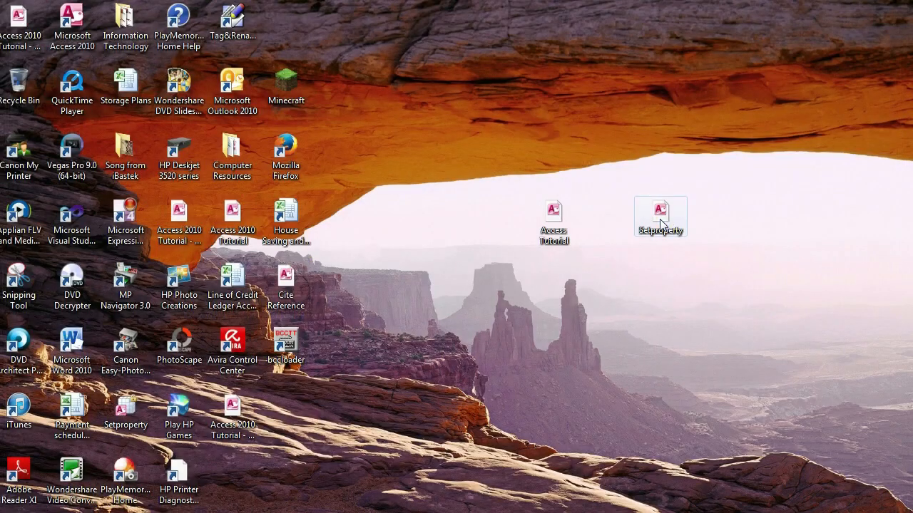
pyautogui.doubleClick(659, 217)
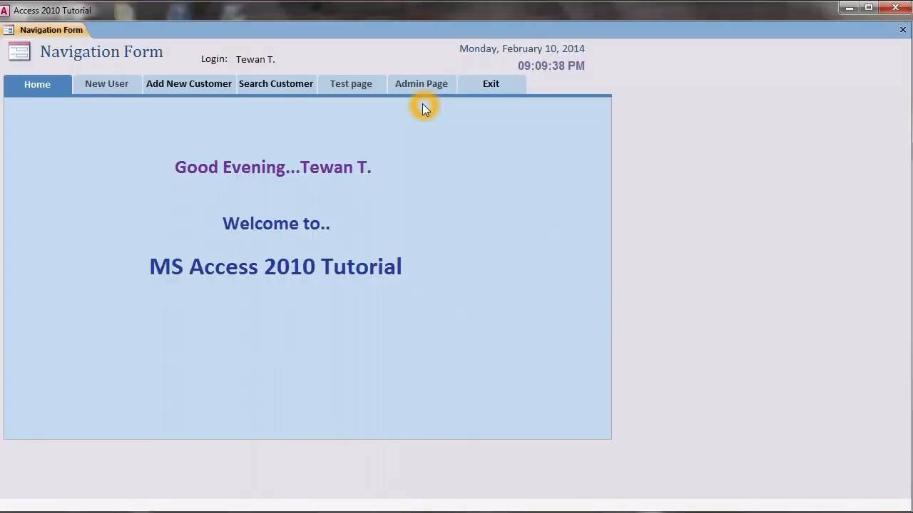
pyautogui.moveTo(377, 157)
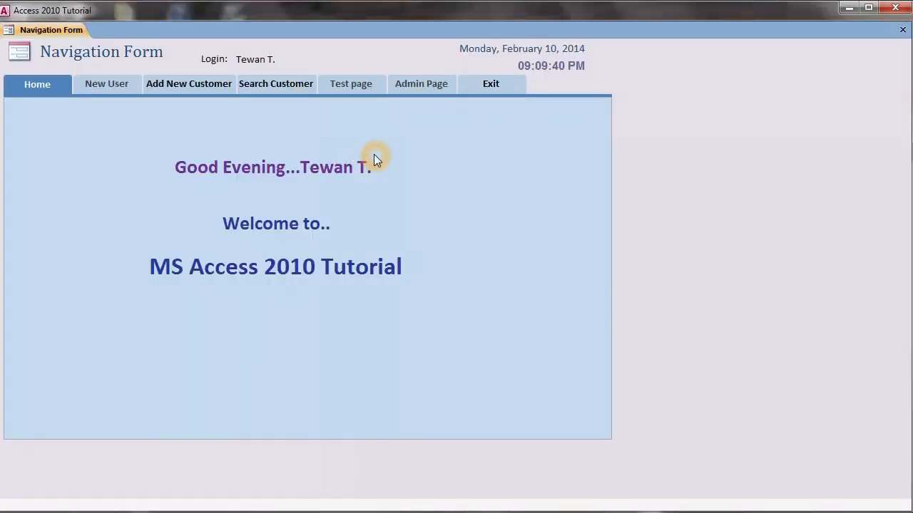
pyautogui.moveTo(492, 84)
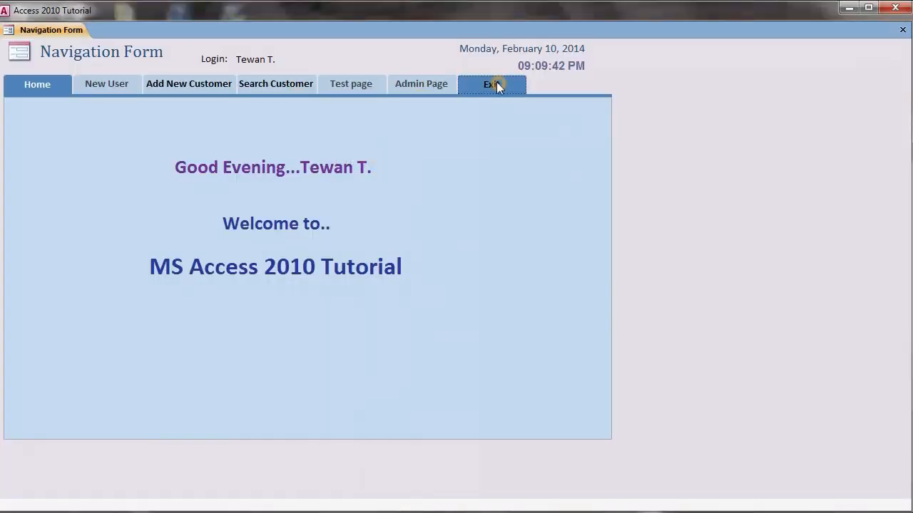
pyautogui.click(490, 84)
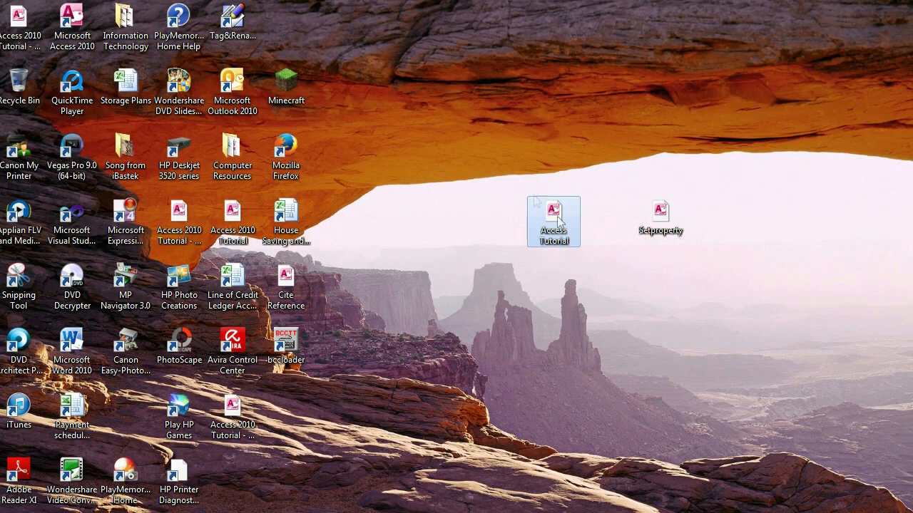
pyautogui.moveTo(559, 211)
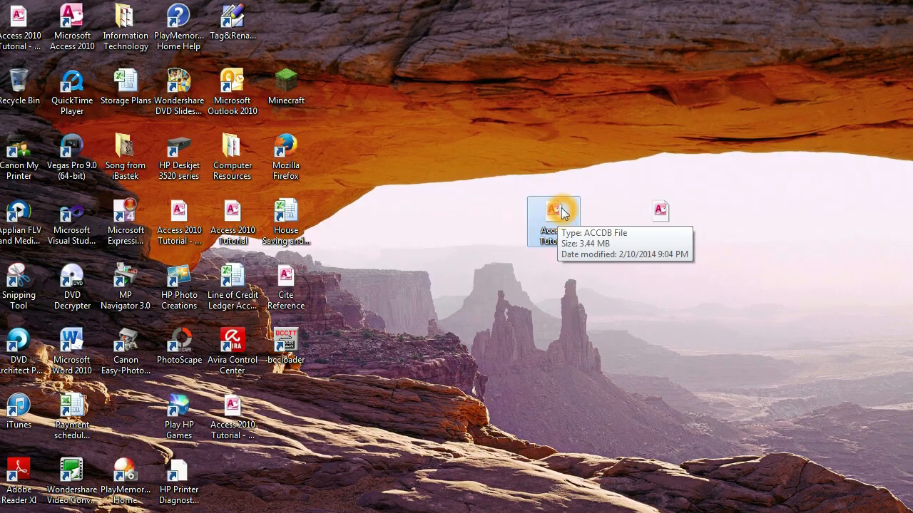
# Reopen Access Tutorial, scroll the Navigation Pane, and view the External Data and Create tabs.
pyautogui.doubleClick(553, 211)
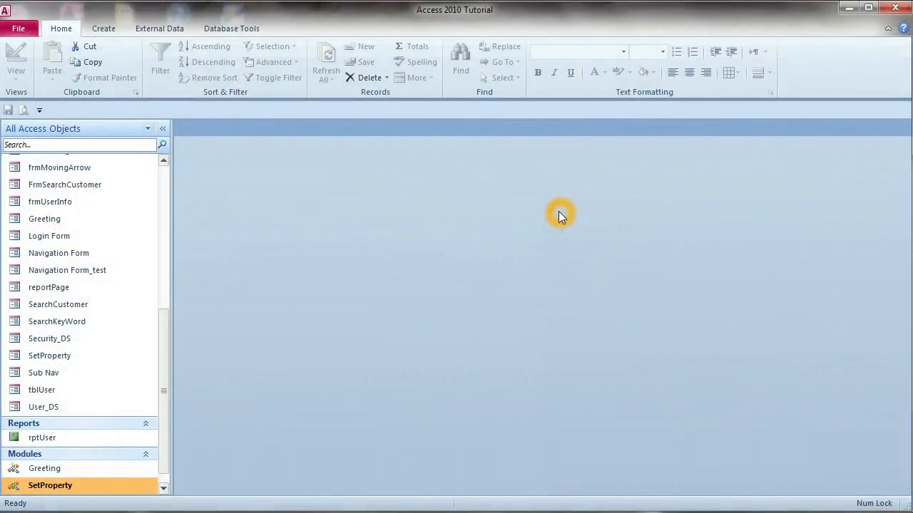
pyautogui.moveTo(132, 132)
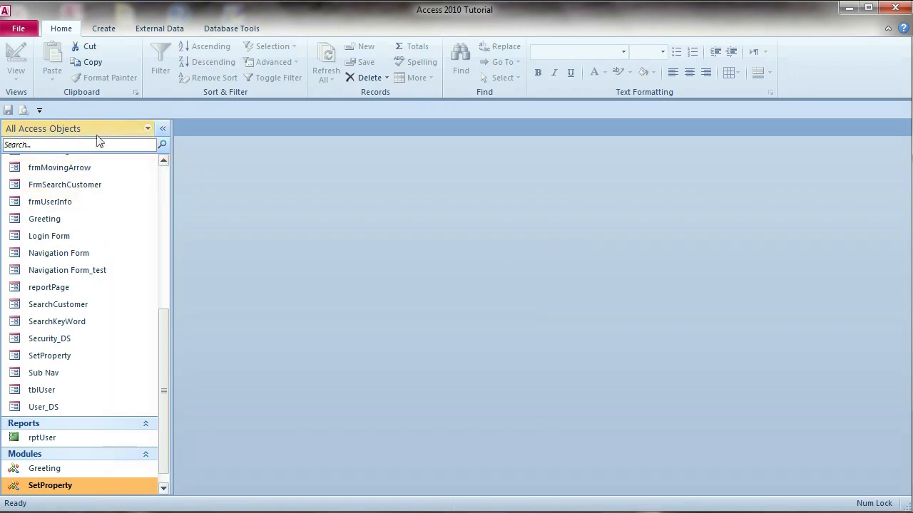
pyautogui.scroll(3)
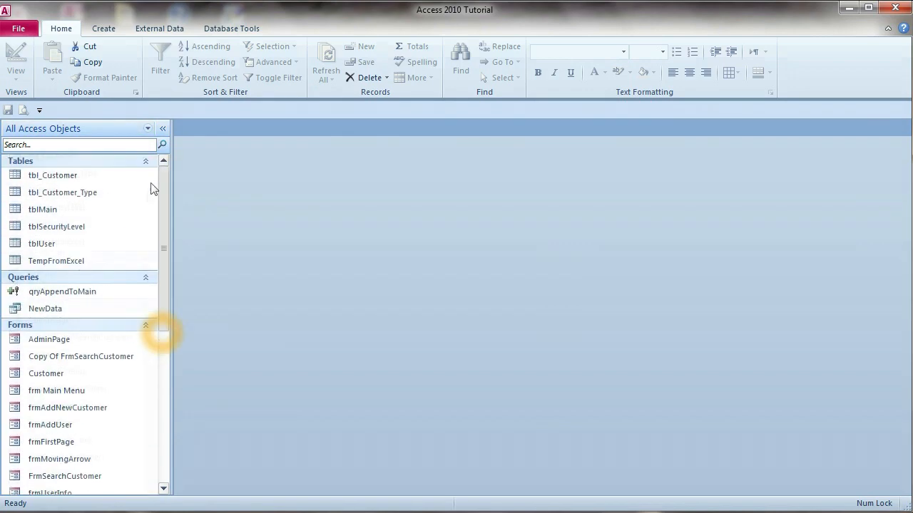
pyautogui.scroll(-3)
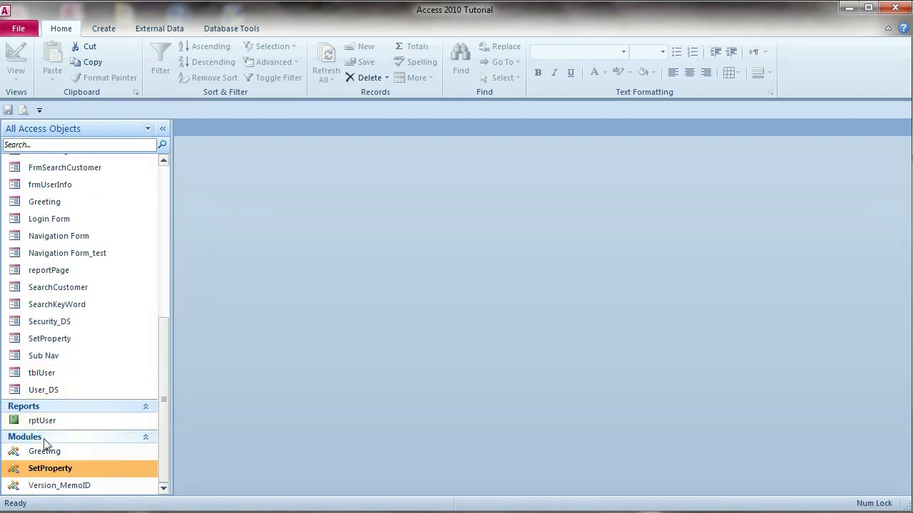
pyautogui.click(159, 29)
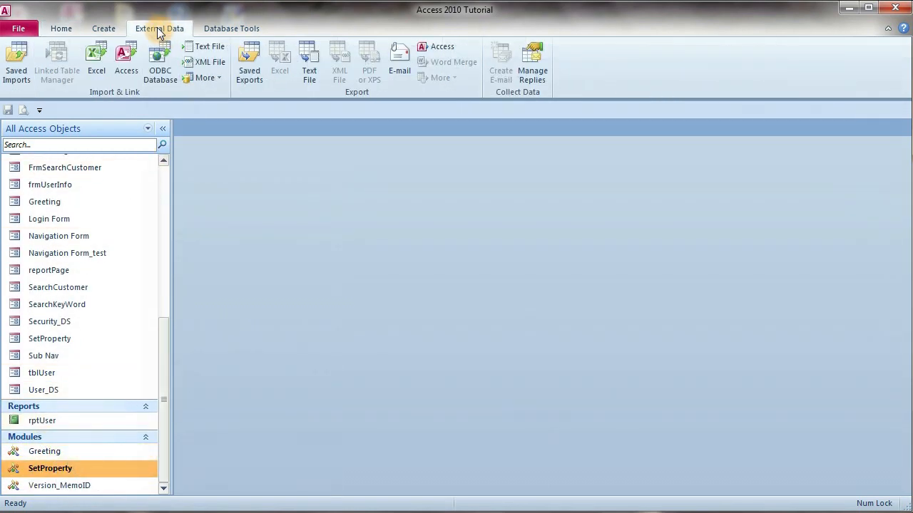
pyautogui.click(103, 28)
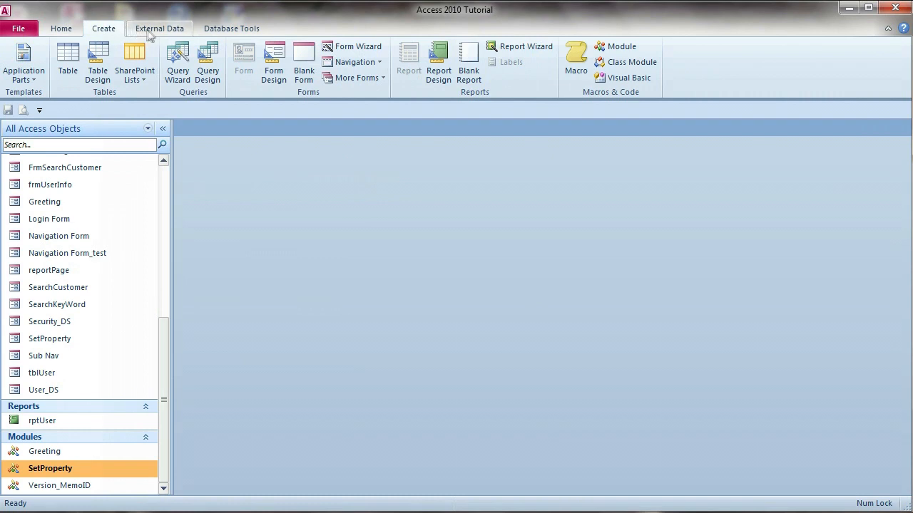
pyautogui.moveTo(201, 30)
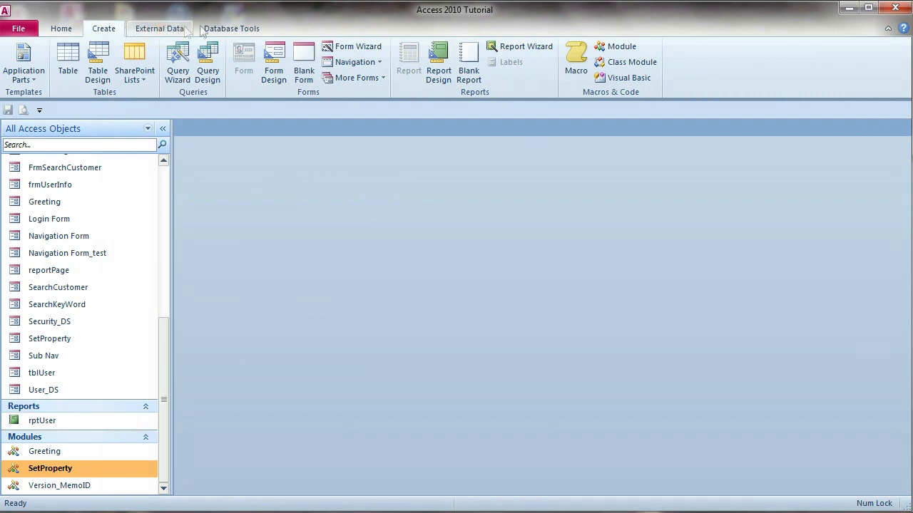
pyautogui.moveTo(191, 181)
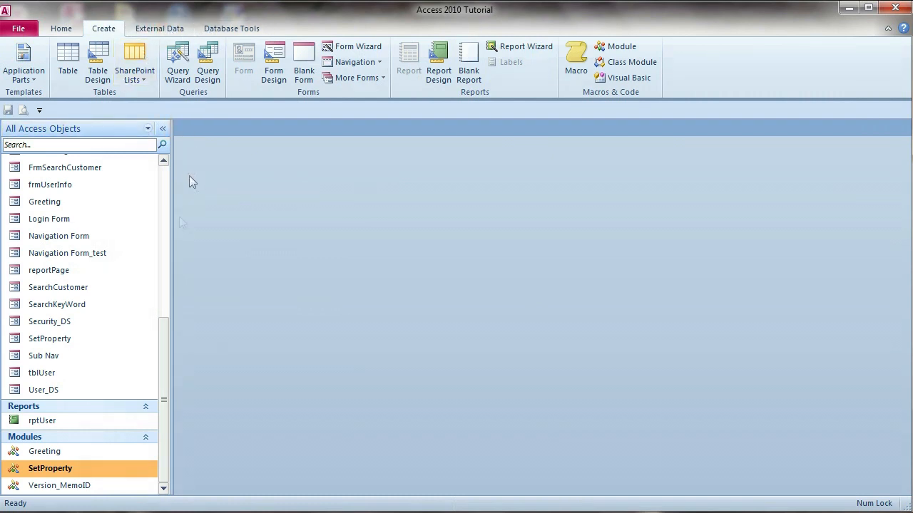
pyautogui.scroll(3)
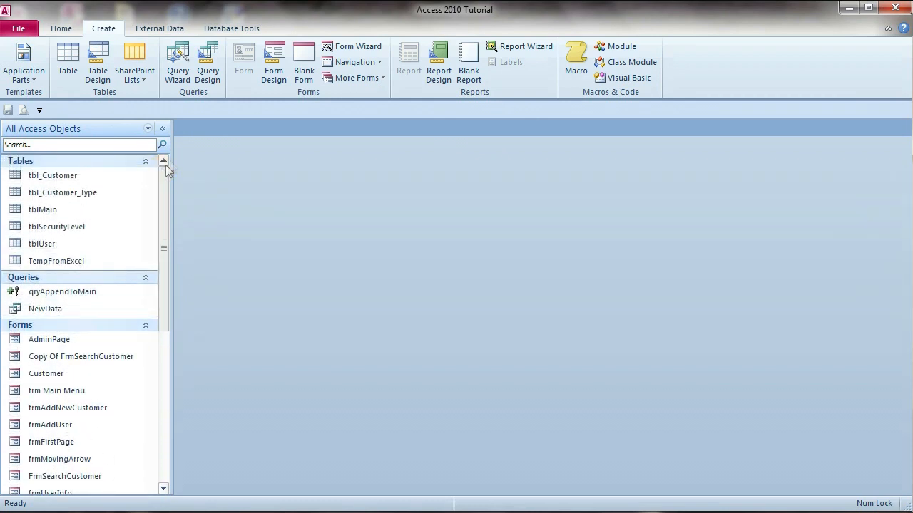
pyautogui.moveTo(68, 64)
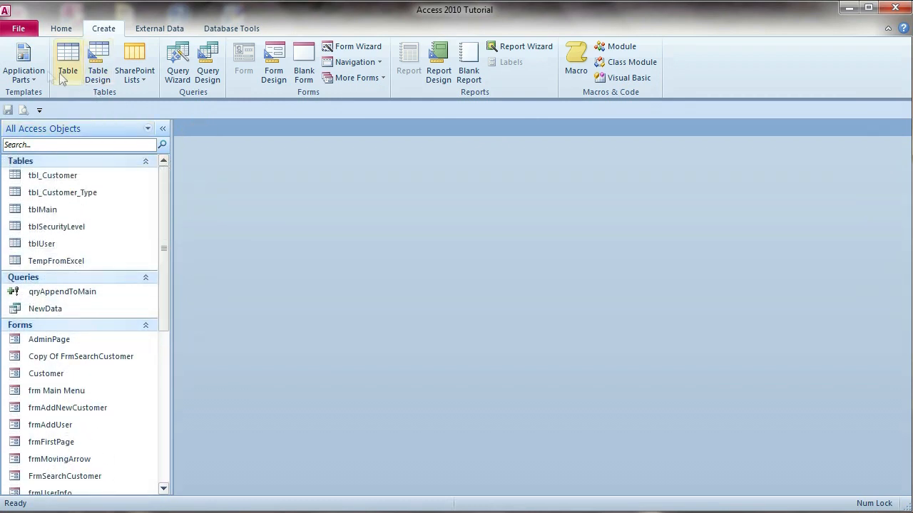
pyautogui.moveTo(39, 110)
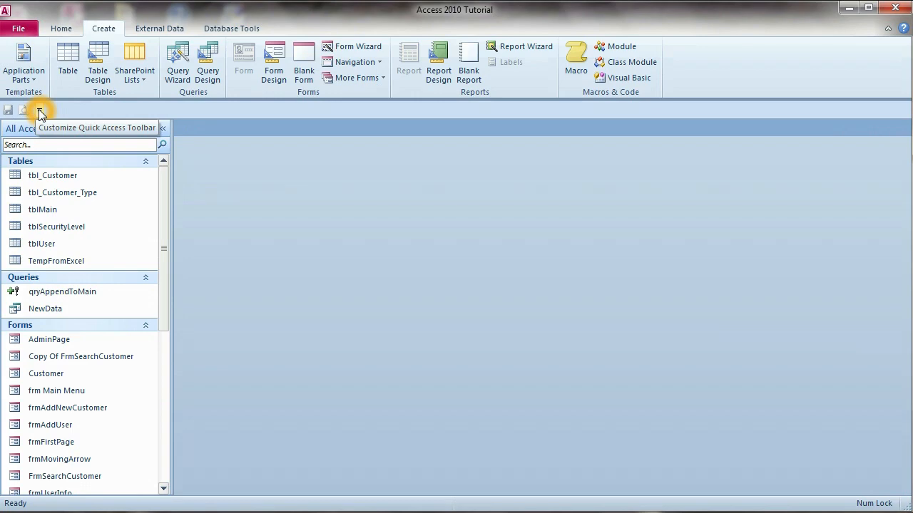
# In Access Options > Current Database, make Navigation Form the startup form and apply.
pyautogui.click(40, 110)
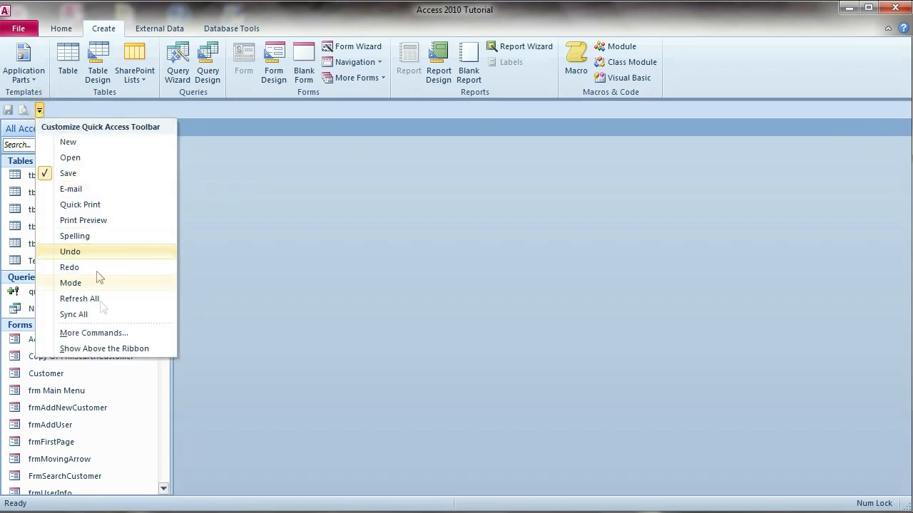
pyautogui.click(93, 333)
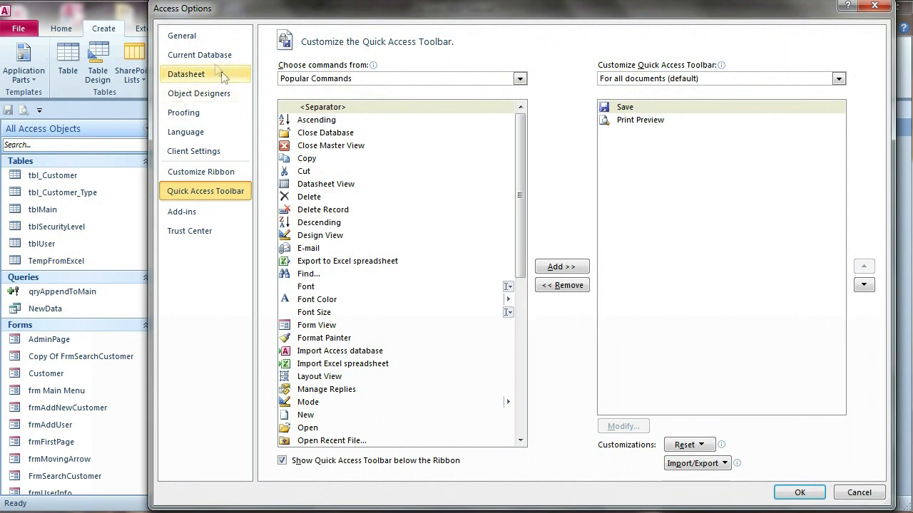
pyautogui.click(199, 55)
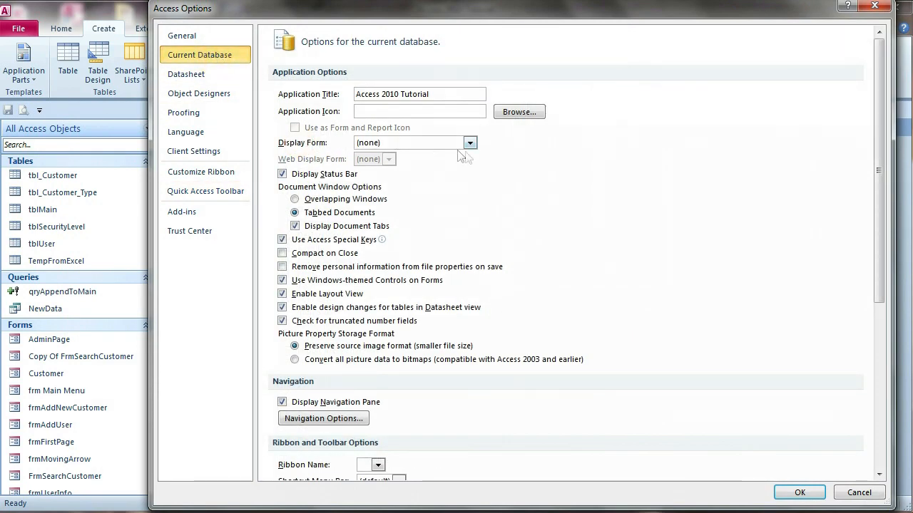
pyautogui.click(470, 143)
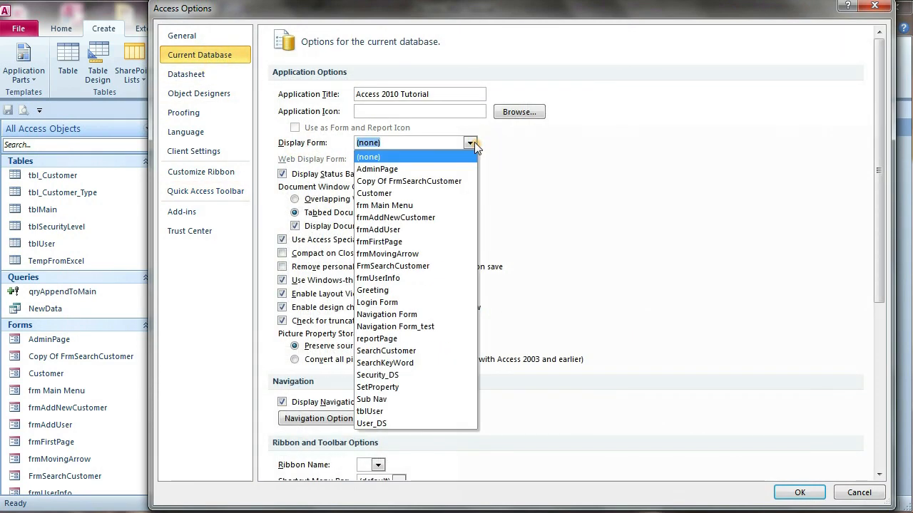
pyautogui.moveTo(387, 314)
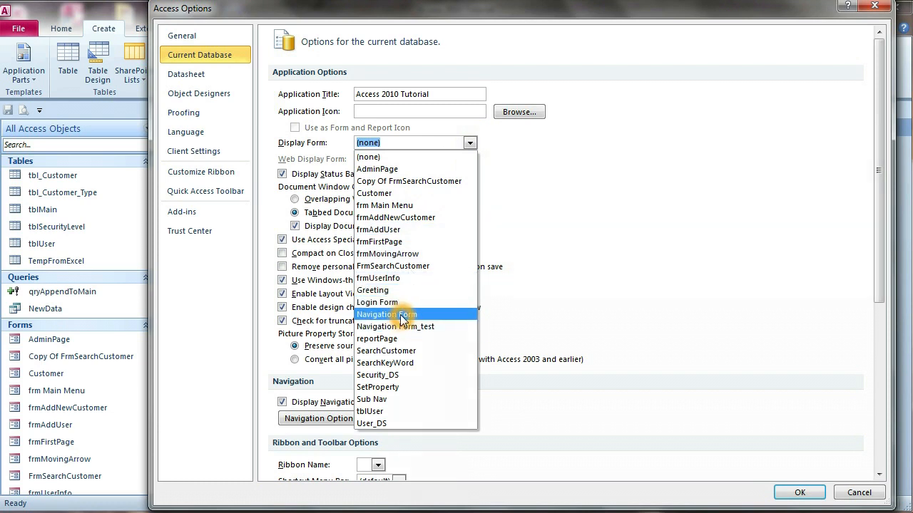
pyautogui.click(386, 314)
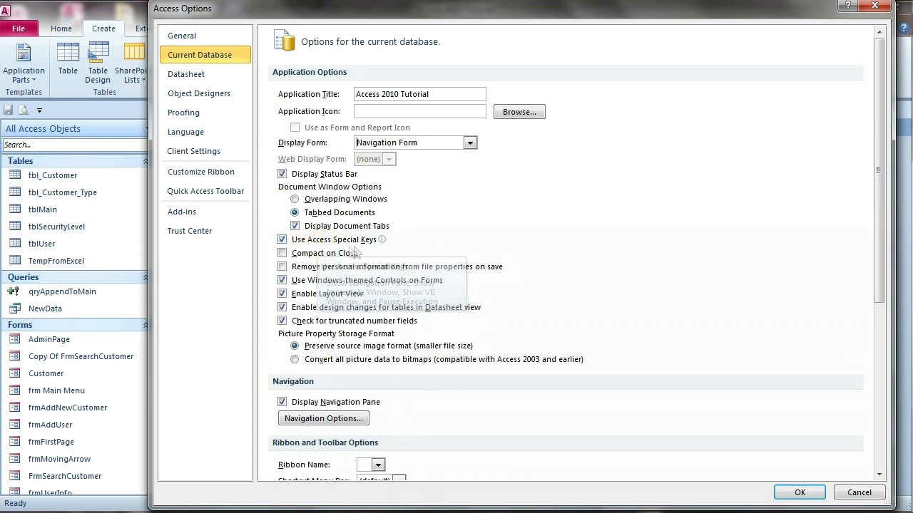
pyautogui.scroll(-3)
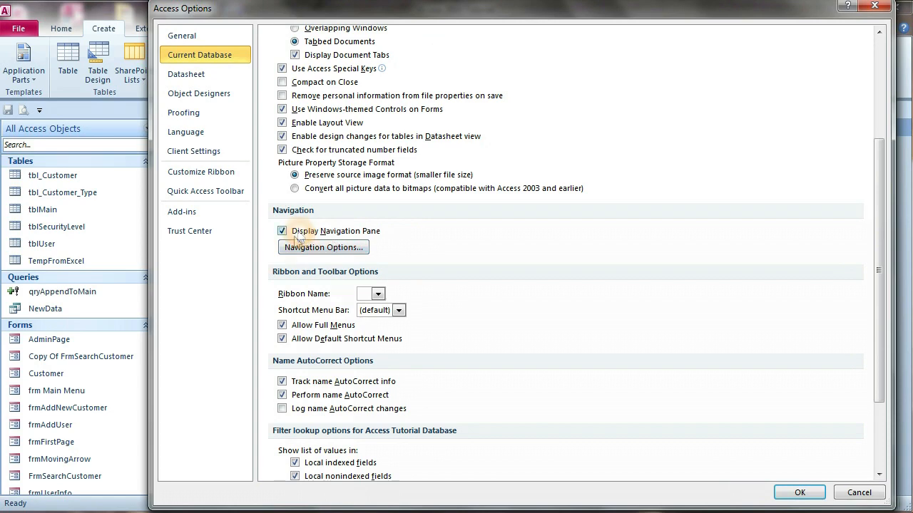
pyautogui.moveTo(301, 350)
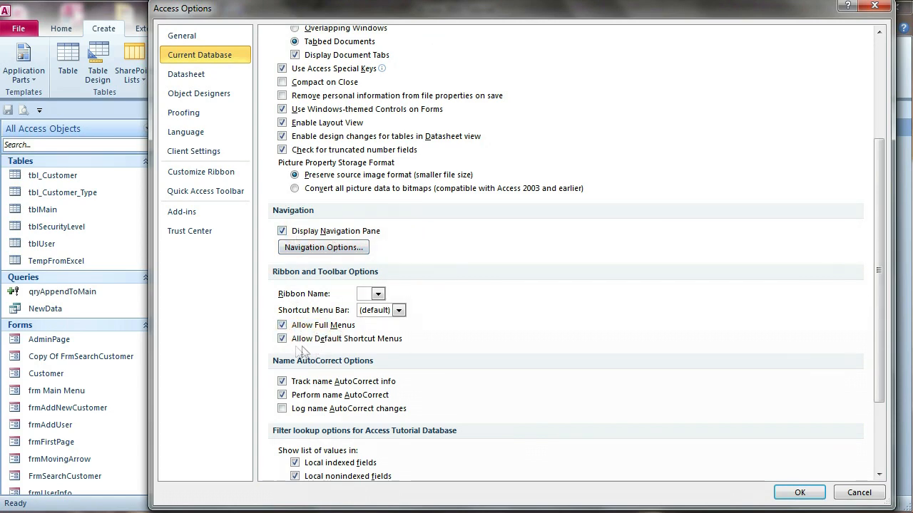
pyautogui.scroll(-3)
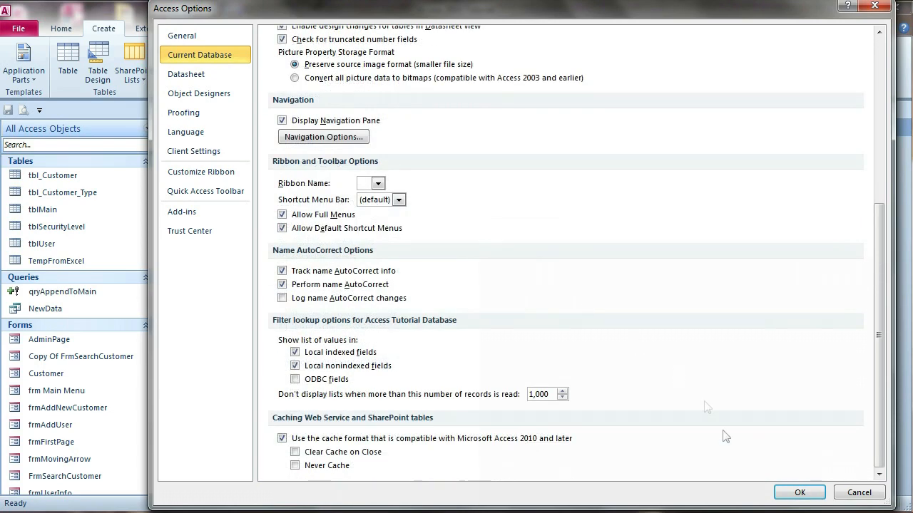
pyautogui.click(799, 492)
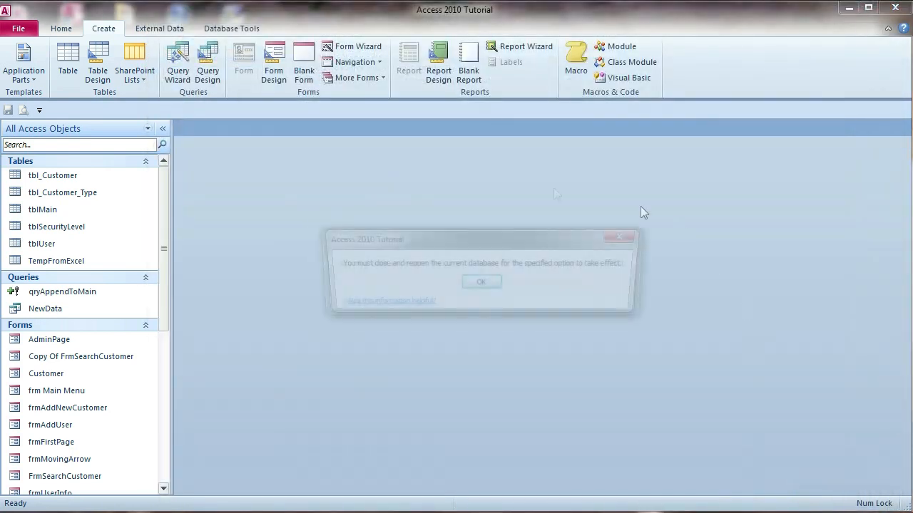
# Dismiss the notice, close and reopen Access Tutorial, and open Navigation Form in Design View.
pyautogui.click(480, 281)
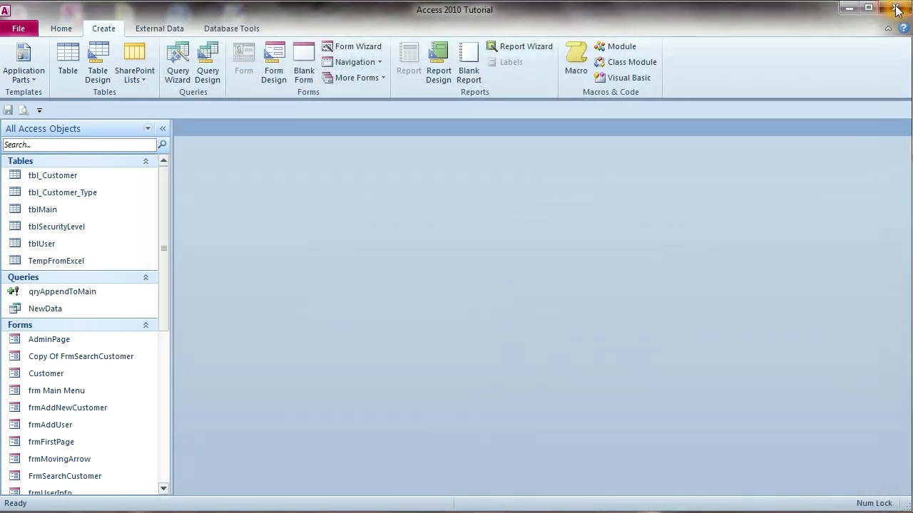
pyautogui.click(898, 8)
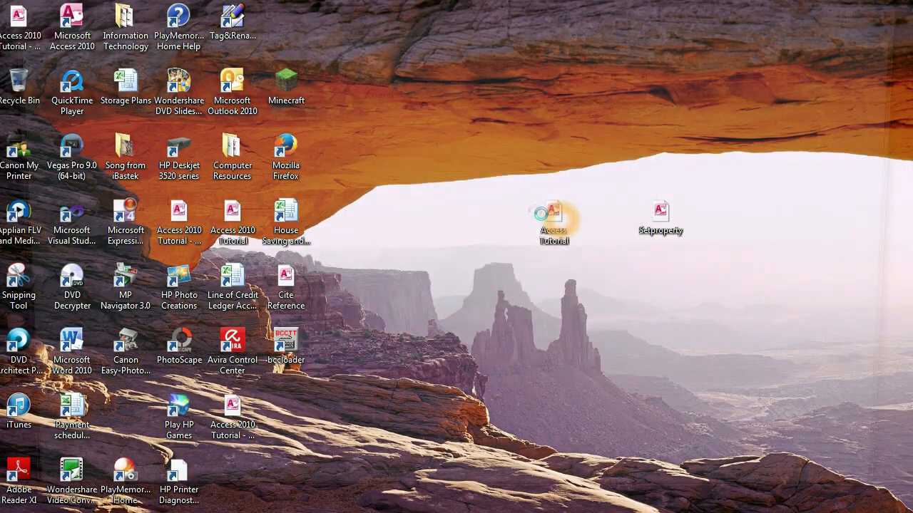
pyautogui.doubleClick(554, 214)
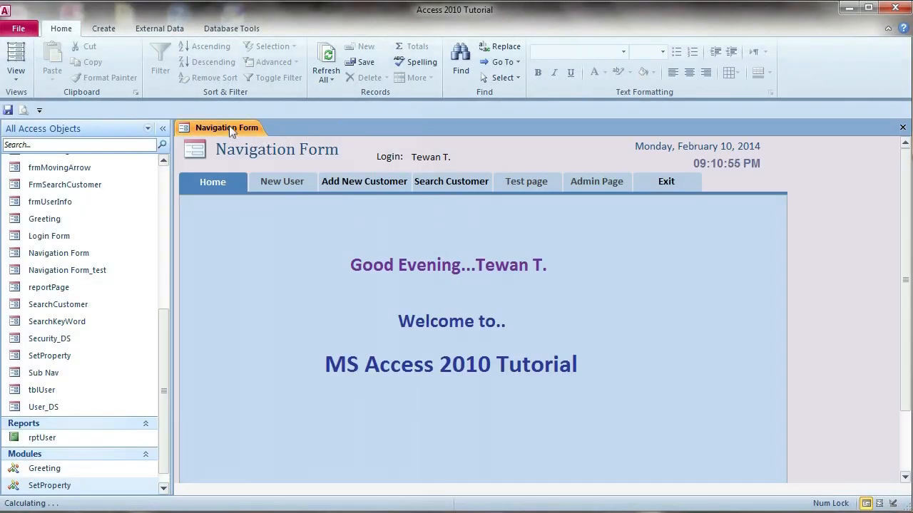
pyautogui.rightClick(226, 127)
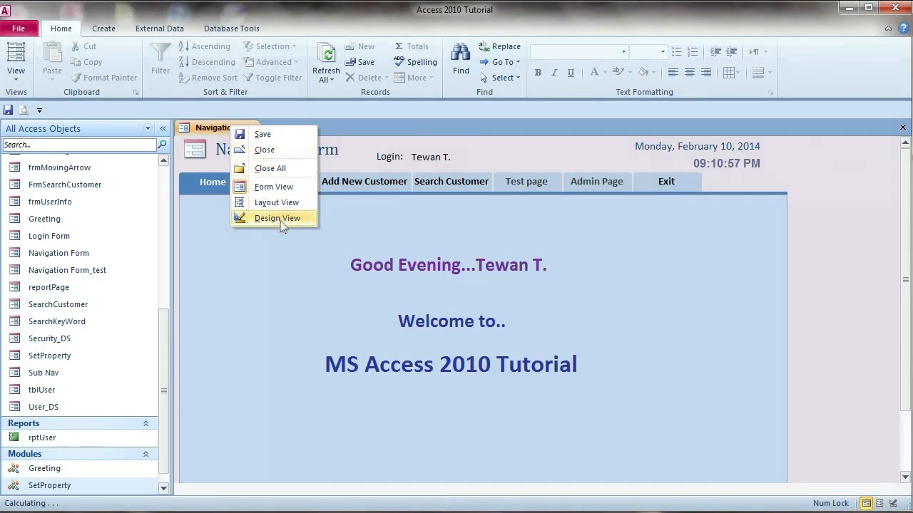
pyautogui.moveTo(361, 210)
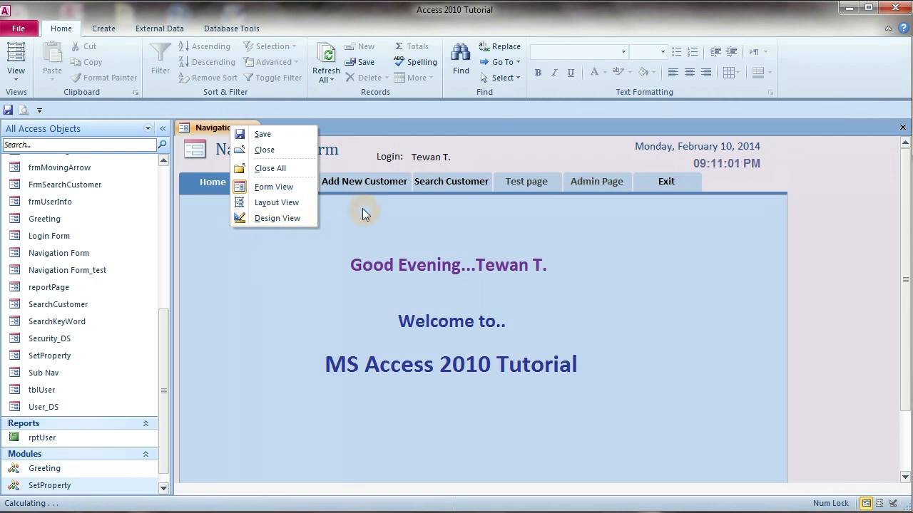
pyautogui.moveTo(364, 119)
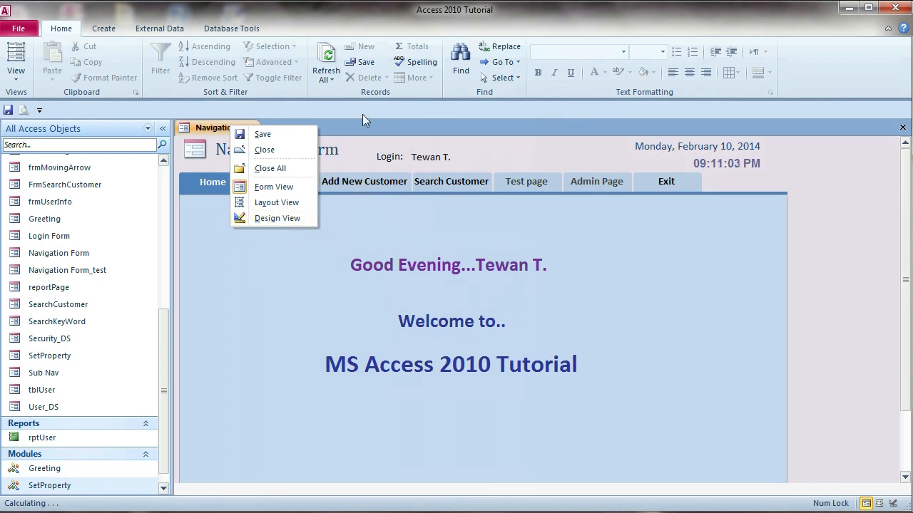
pyautogui.moveTo(277, 217)
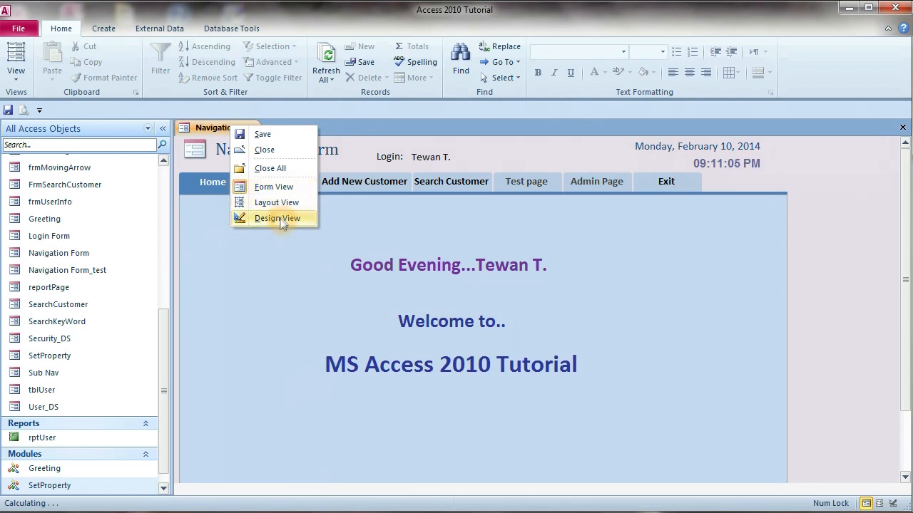
pyautogui.click(277, 217)
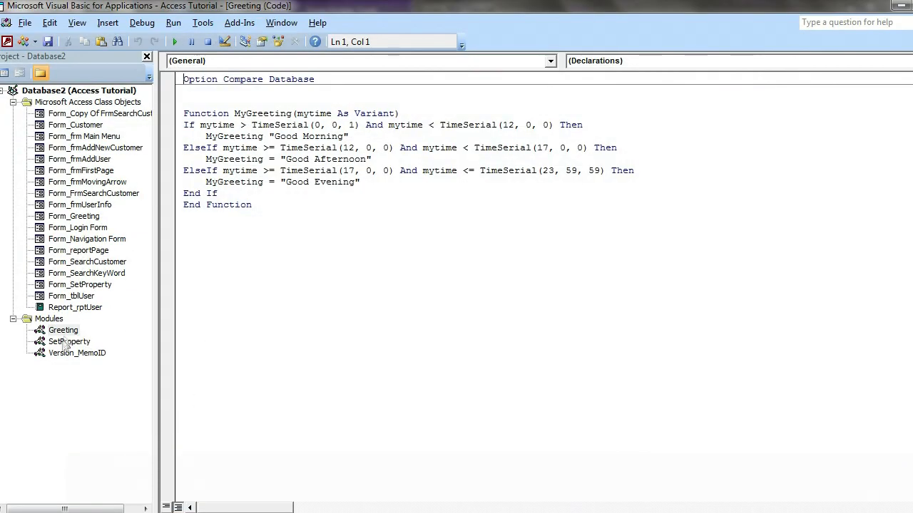
# Scroll through the Navigation Form design, then open the SetProperty module's code.
pyautogui.doubleClick(69, 341)
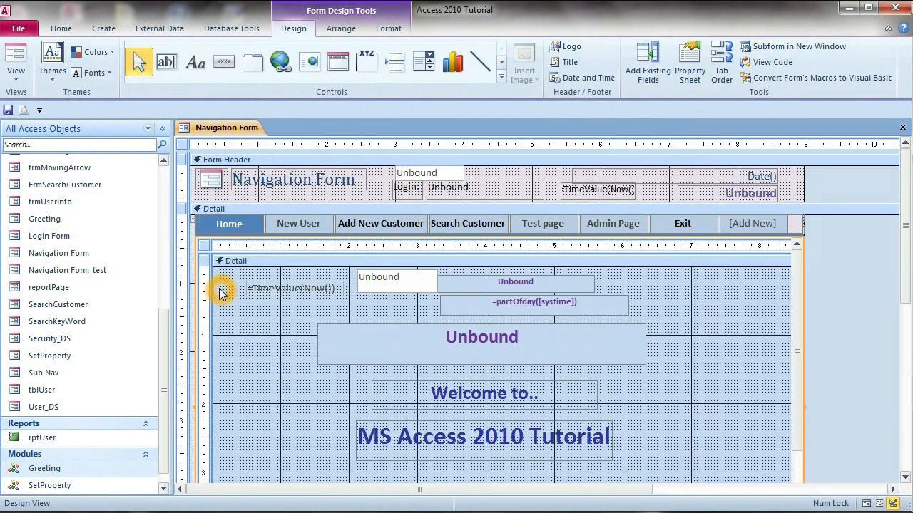
pyautogui.moveTo(238, 313)
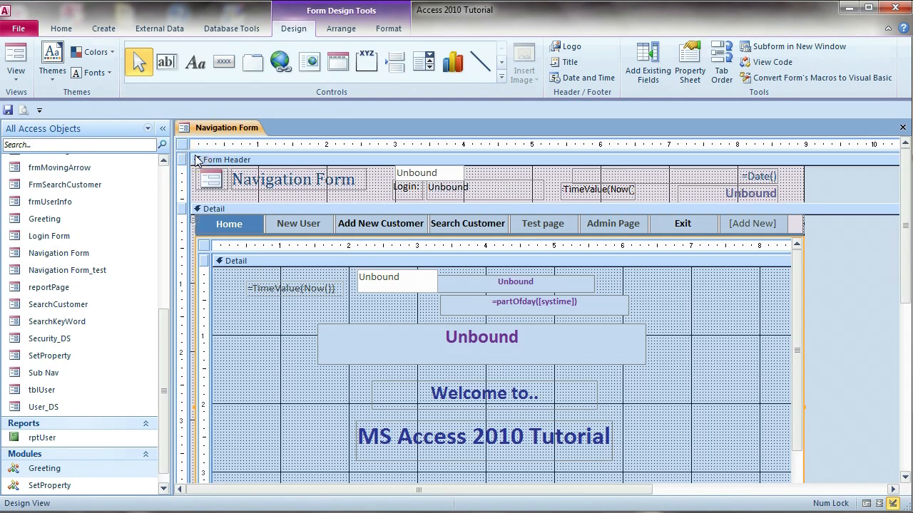
pyautogui.scroll(3)
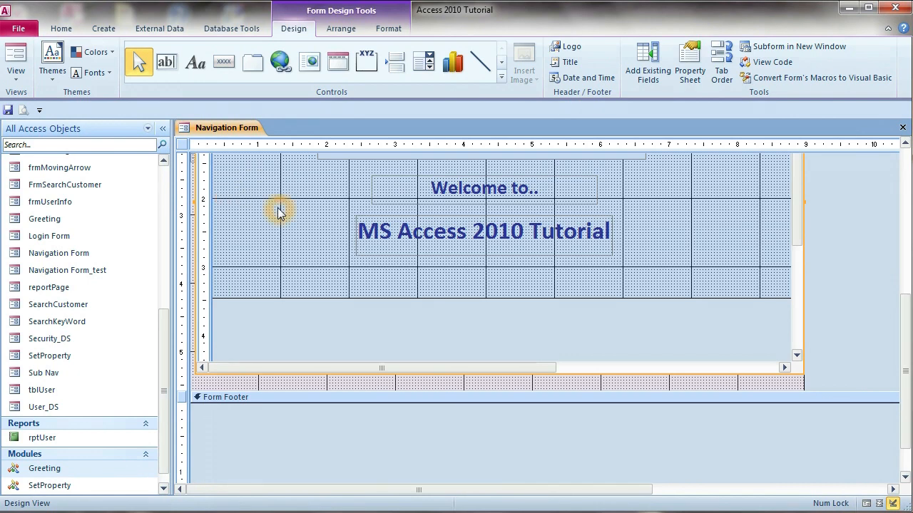
pyautogui.scroll(3)
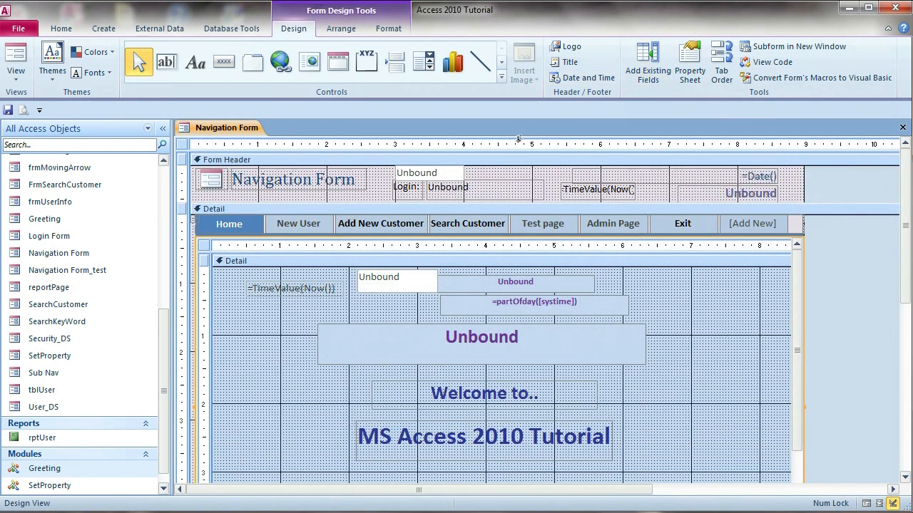
pyautogui.scroll(-3)
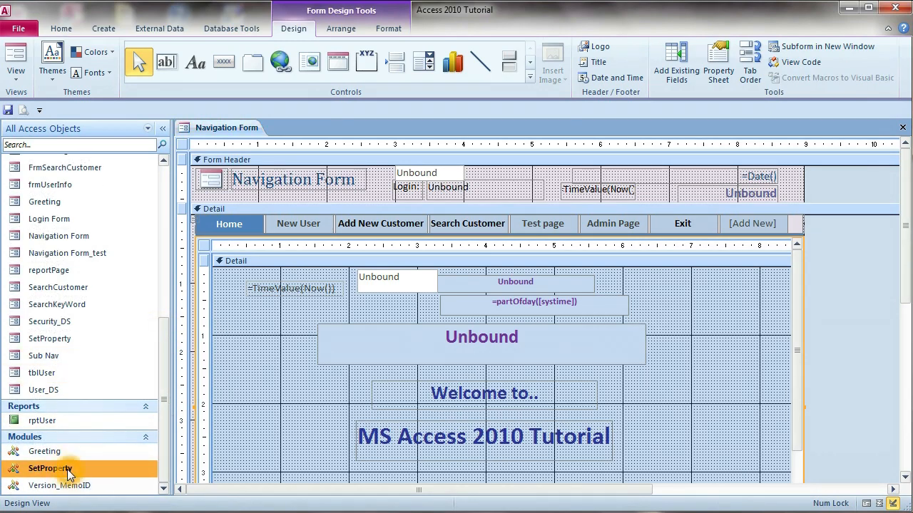
pyautogui.doubleClick(48, 469)
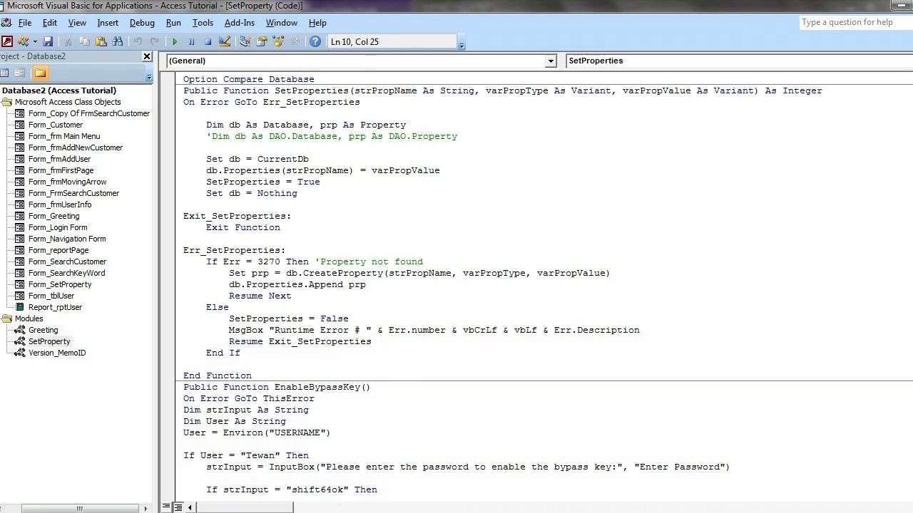
pyautogui.moveTo(408, 178)
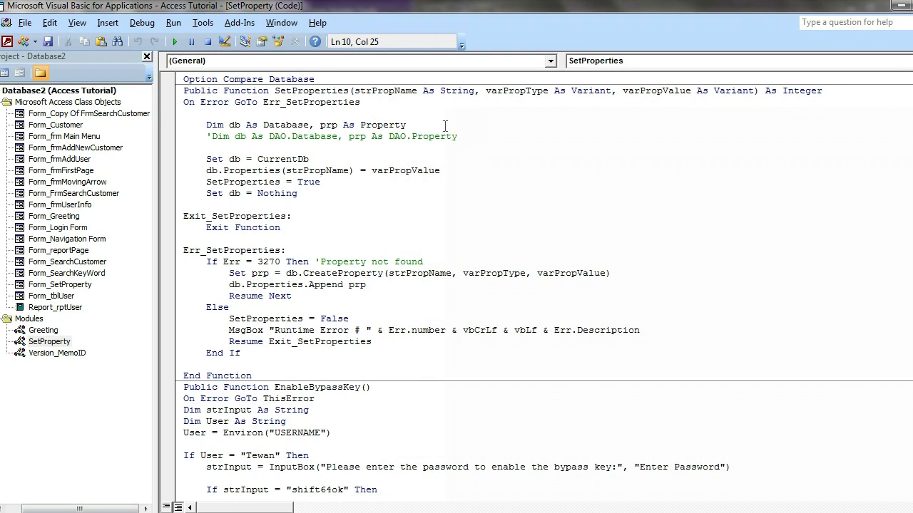
pyautogui.doubleClick(218, 90)
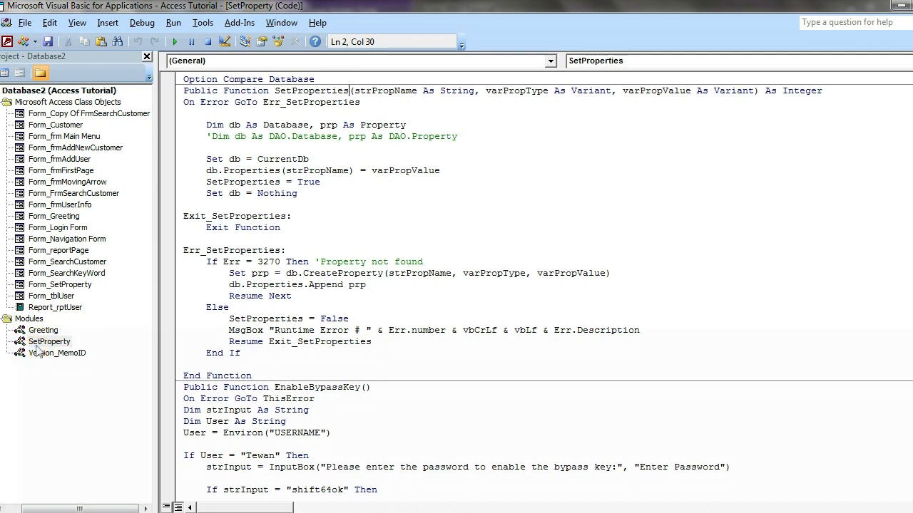
pyautogui.moveTo(427, 168)
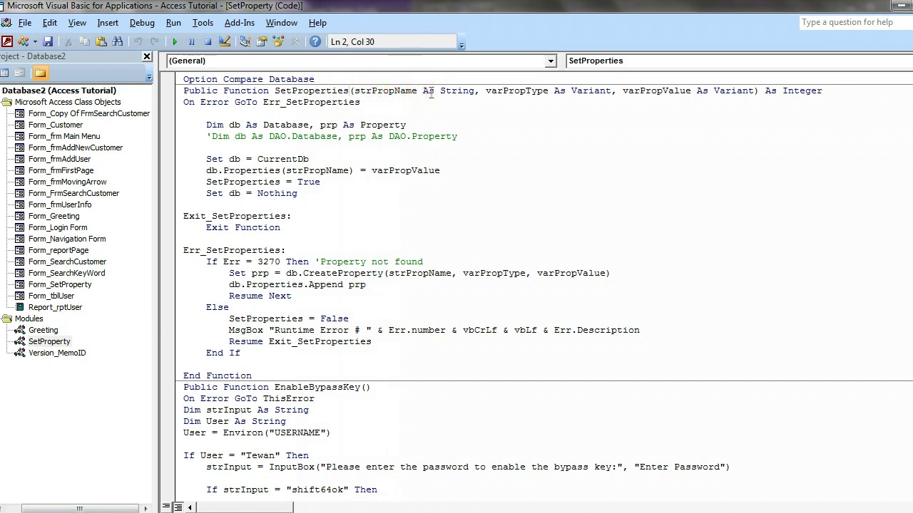
pyautogui.doubleClick(502, 91)
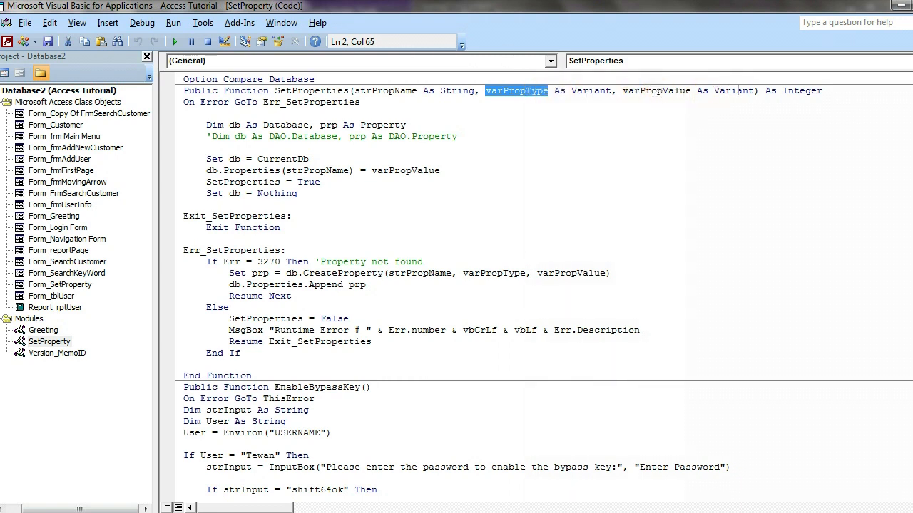
pyautogui.moveTo(813, 96)
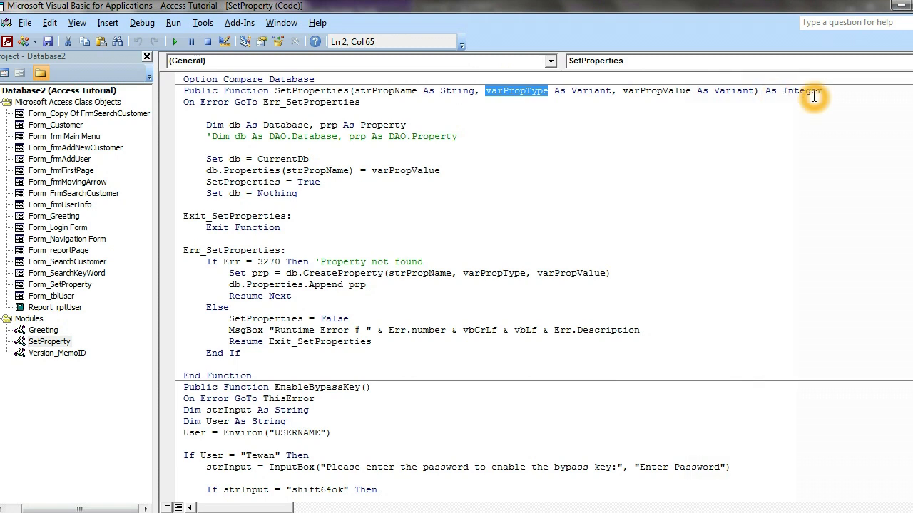
pyautogui.moveTo(187, 102)
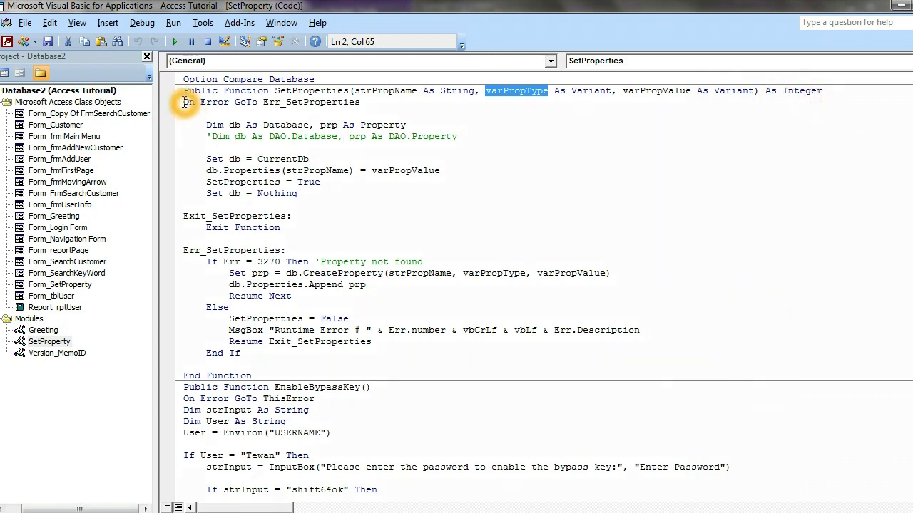
pyautogui.click(186, 102)
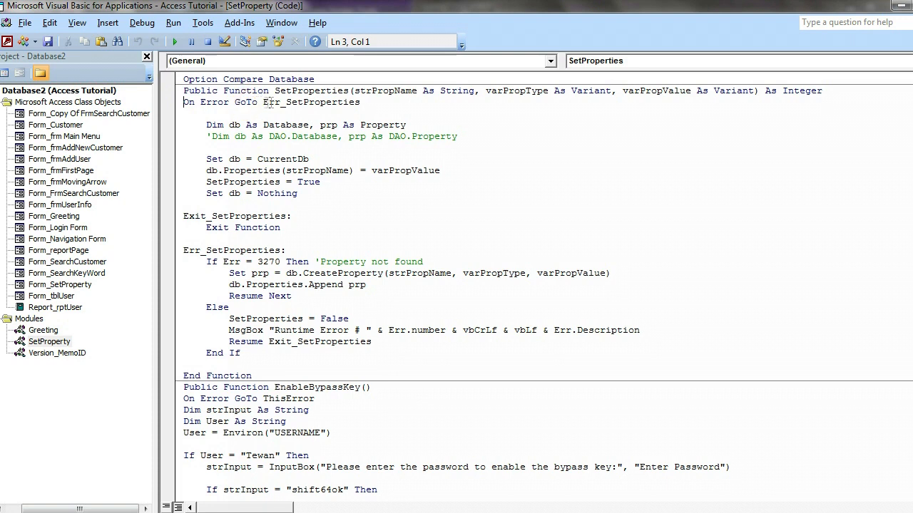
pyautogui.click(360, 102)
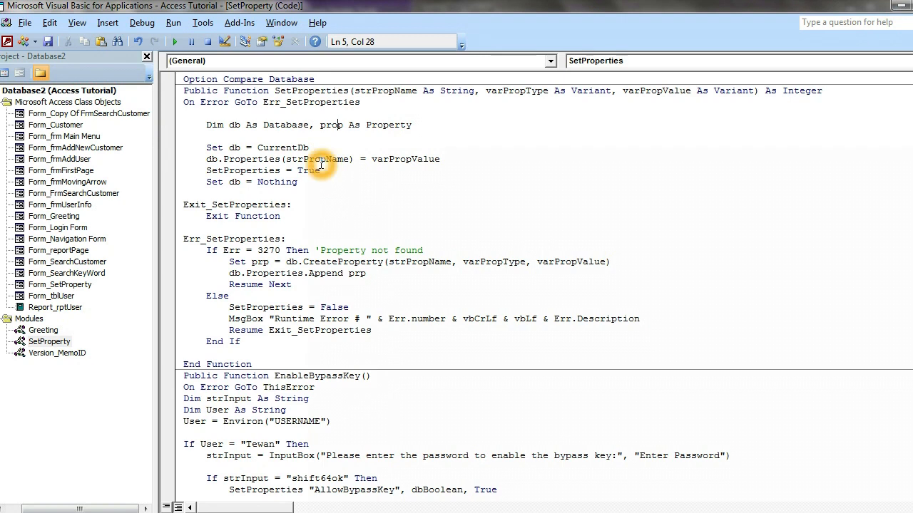
pyautogui.moveTo(225, 158)
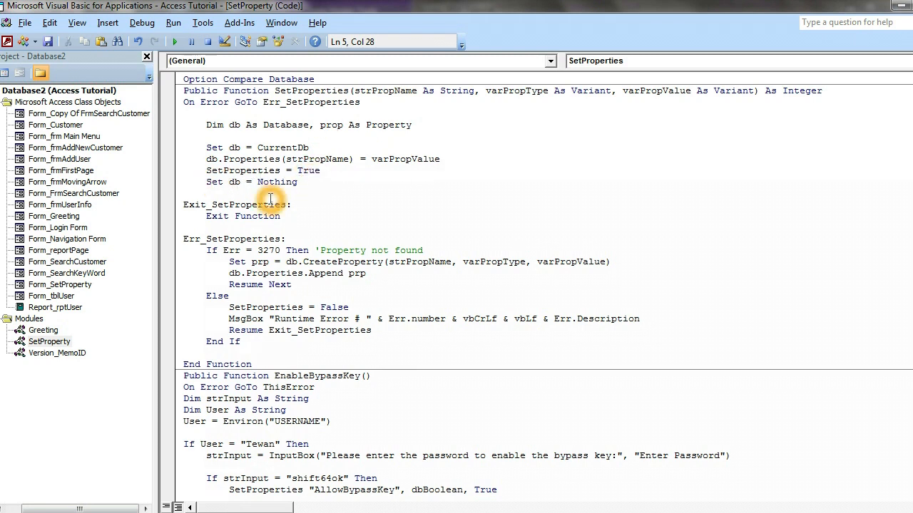
pyautogui.moveTo(230, 221)
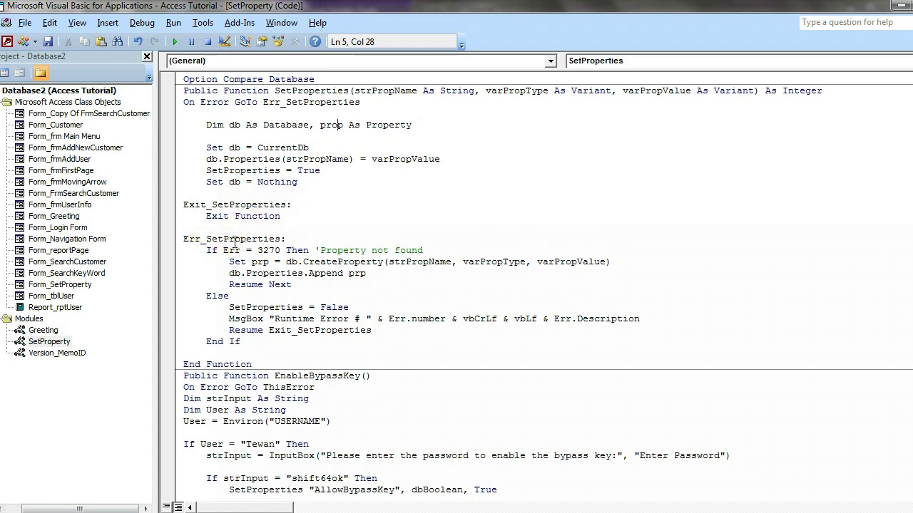
pyautogui.doubleClick(266, 250)
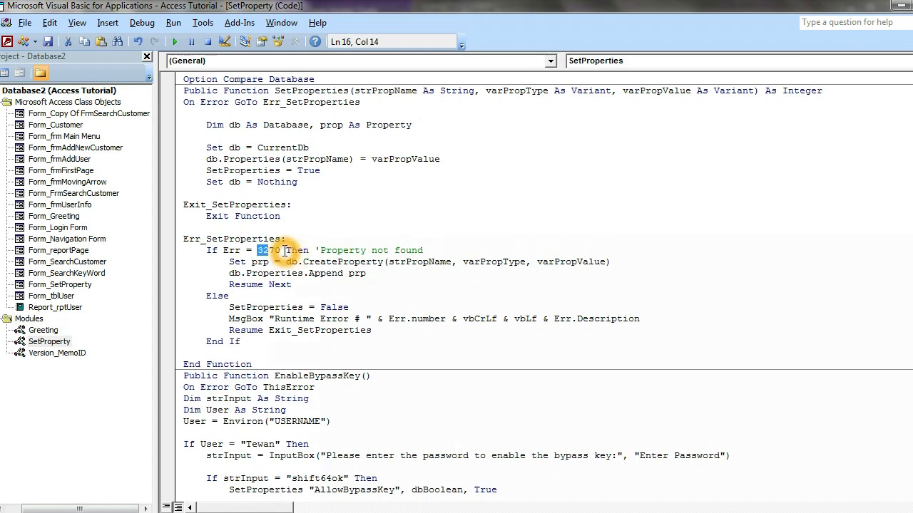
pyautogui.moveTo(324, 251)
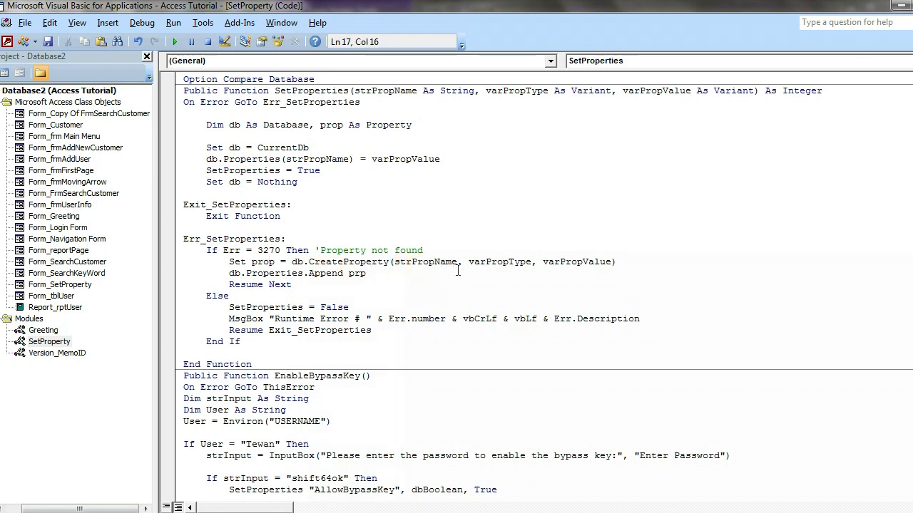
pyautogui.moveTo(536, 263)
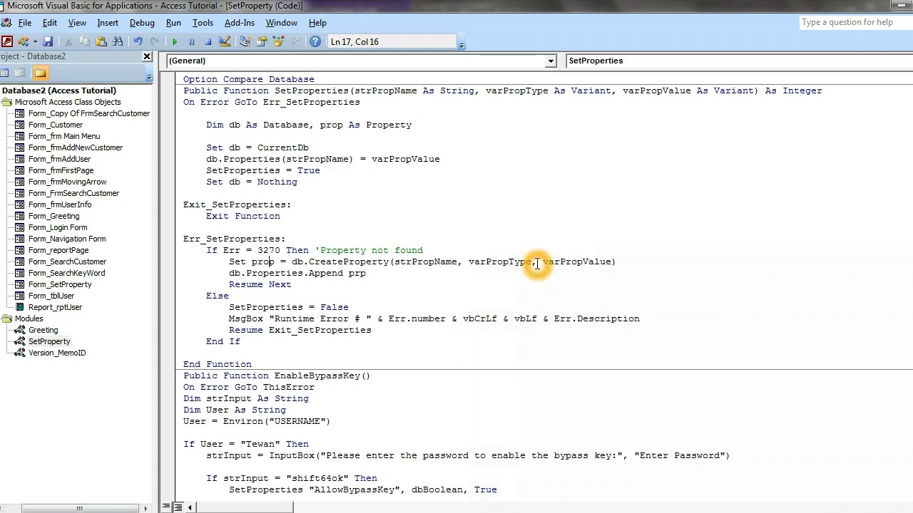
pyautogui.moveTo(604, 273)
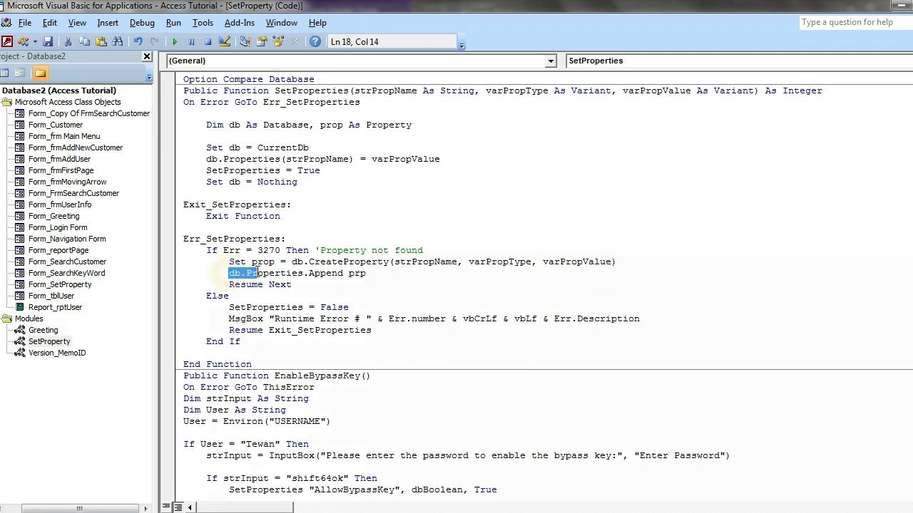
pyautogui.moveTo(360, 279)
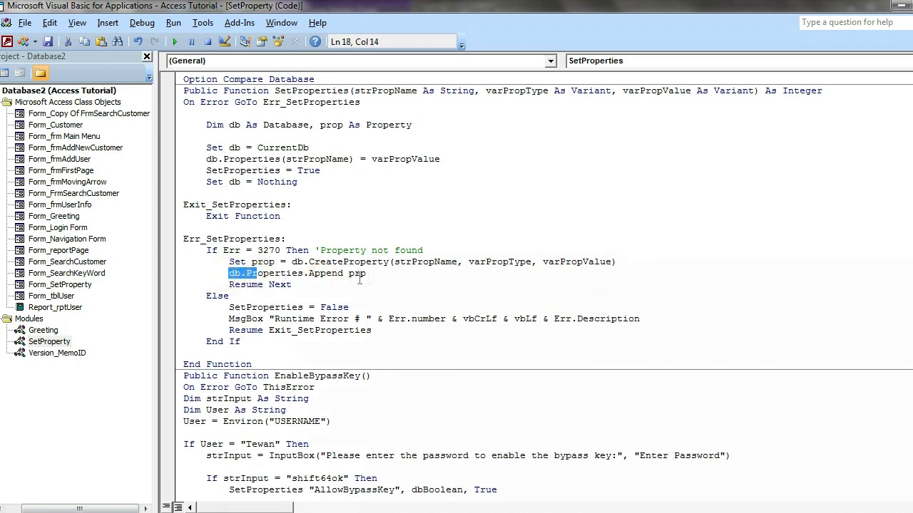
pyautogui.click(360, 273)
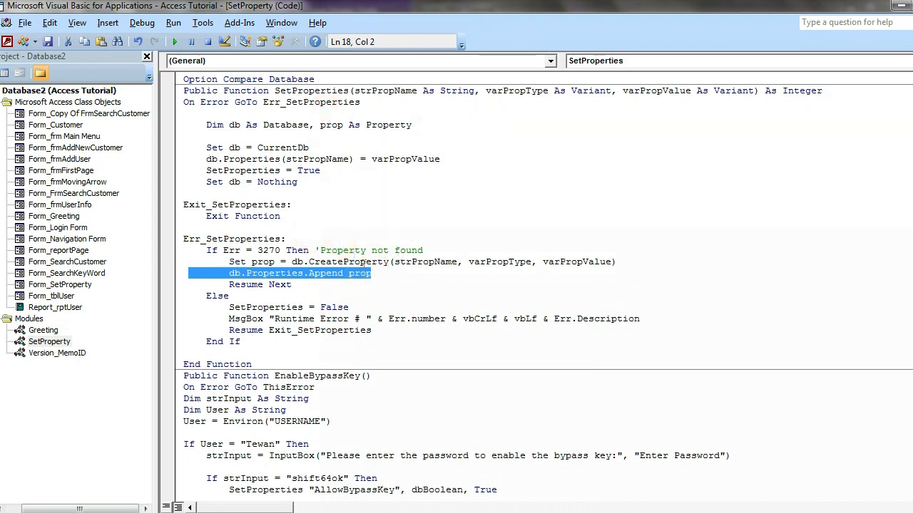
pyautogui.moveTo(374, 277)
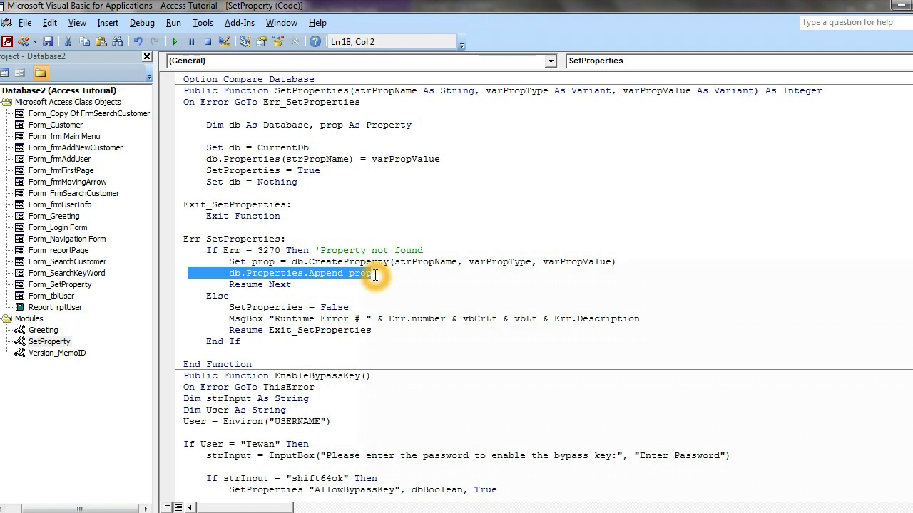
pyautogui.moveTo(329, 191)
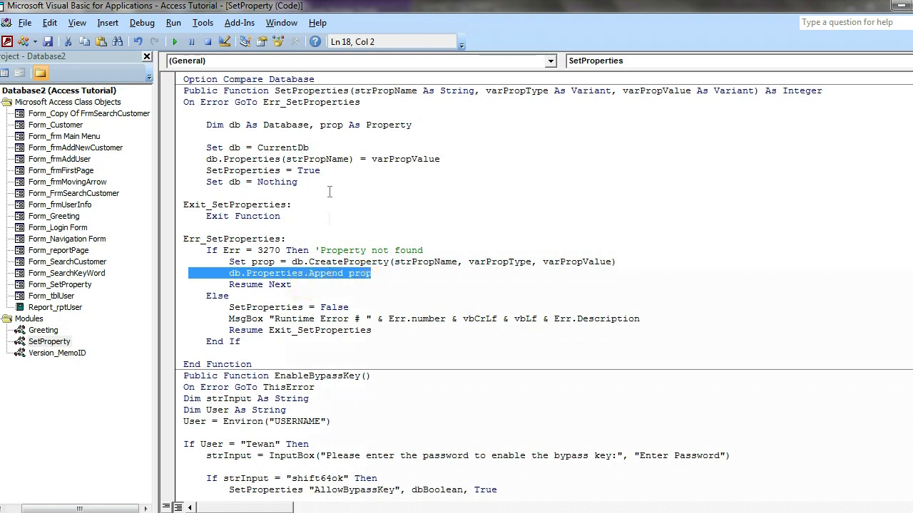
pyautogui.moveTo(226, 148)
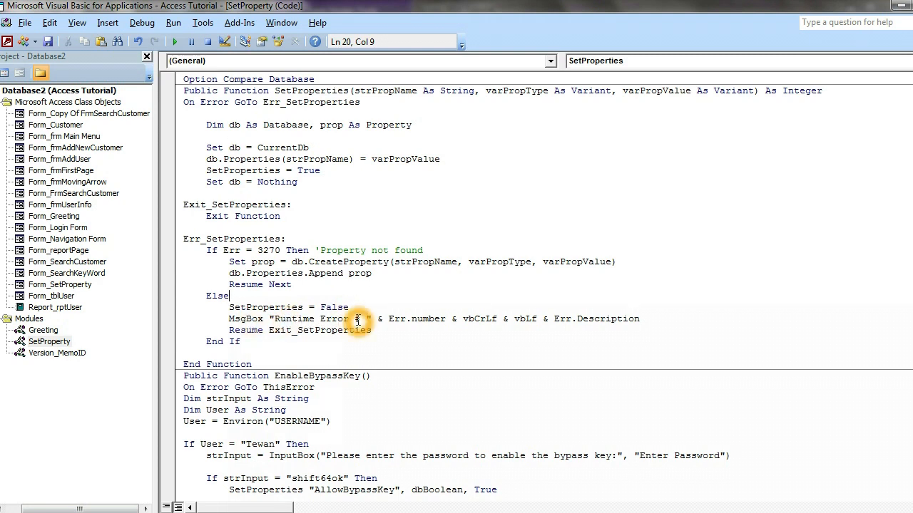
pyautogui.moveTo(464, 328)
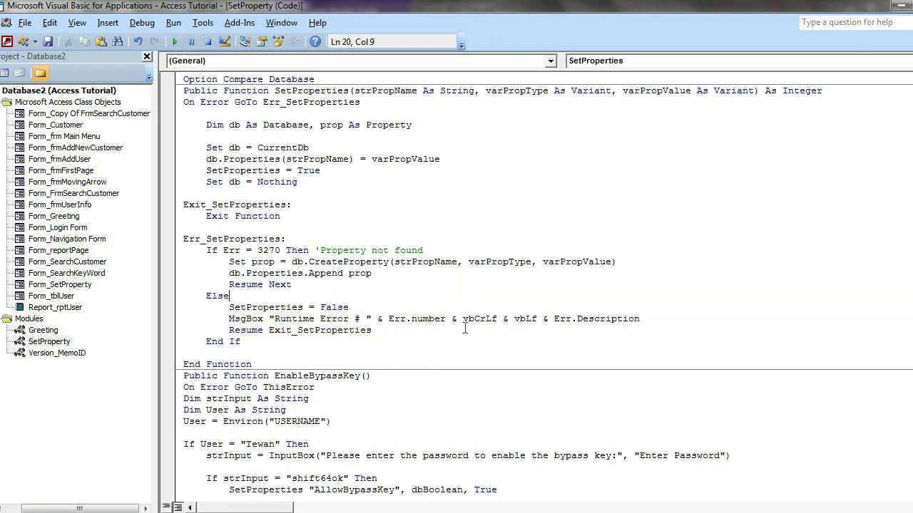
pyautogui.moveTo(454, 342)
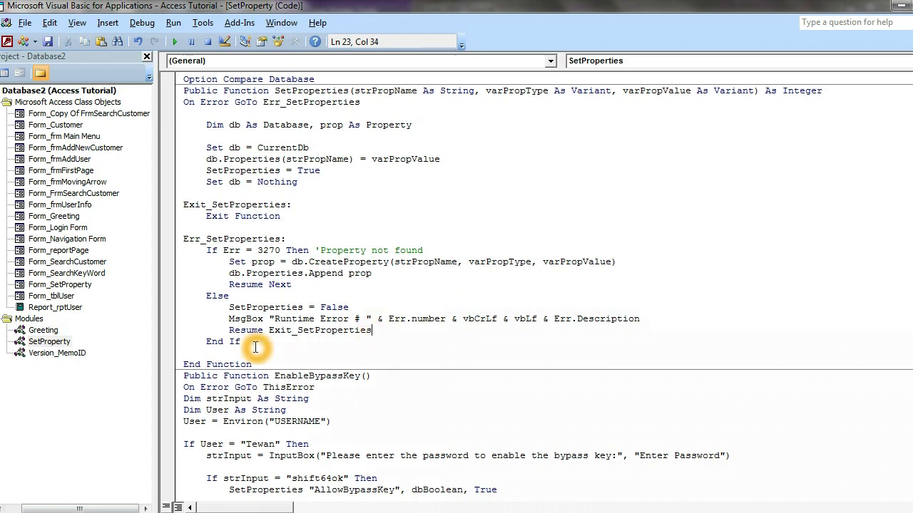
pyautogui.click(257, 364)
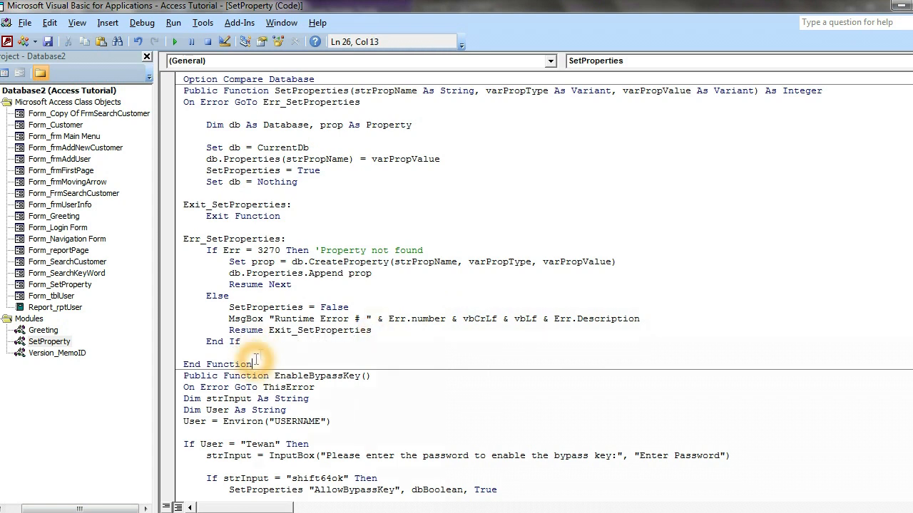
pyautogui.click(276, 90)
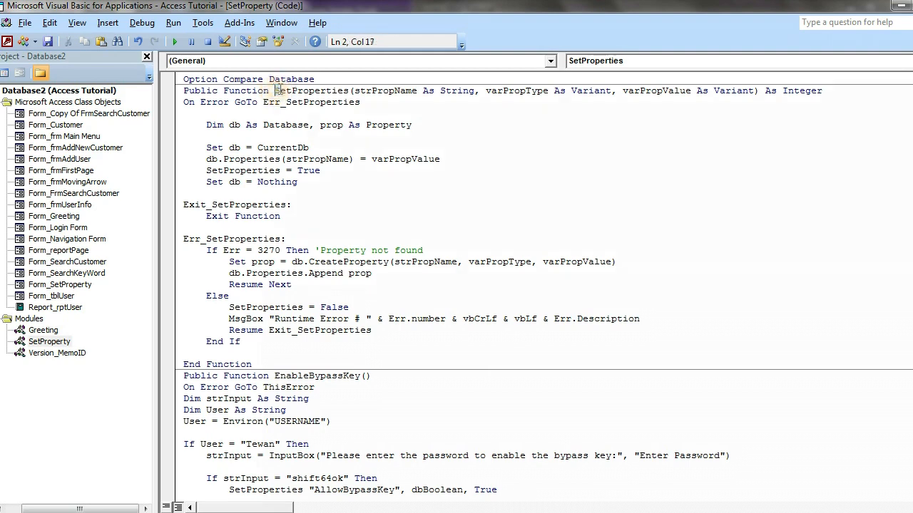
pyautogui.doubleClick(311, 91)
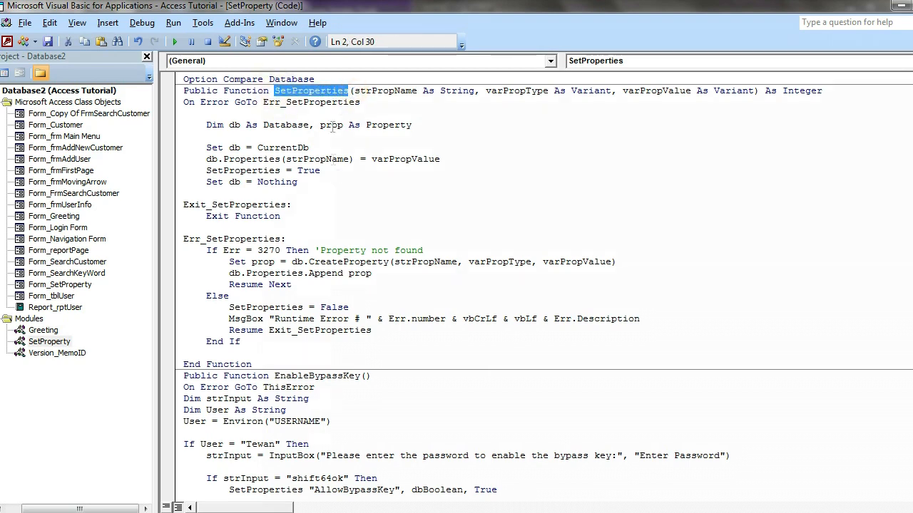
pyautogui.scroll(-3)
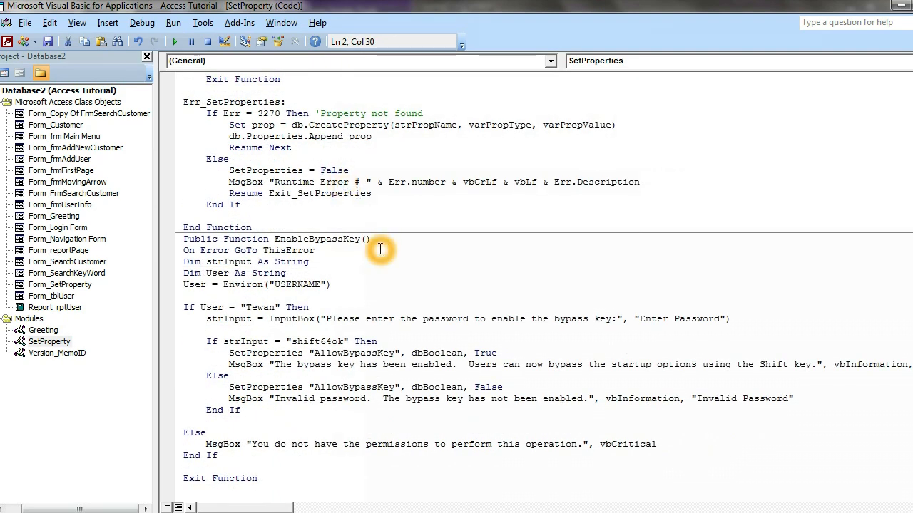
pyautogui.scroll(-3)
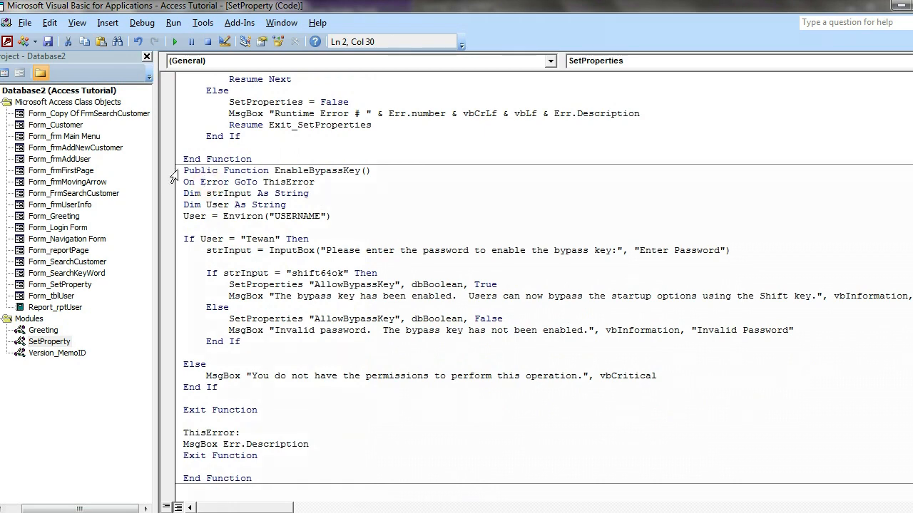
pyautogui.moveTo(243, 204)
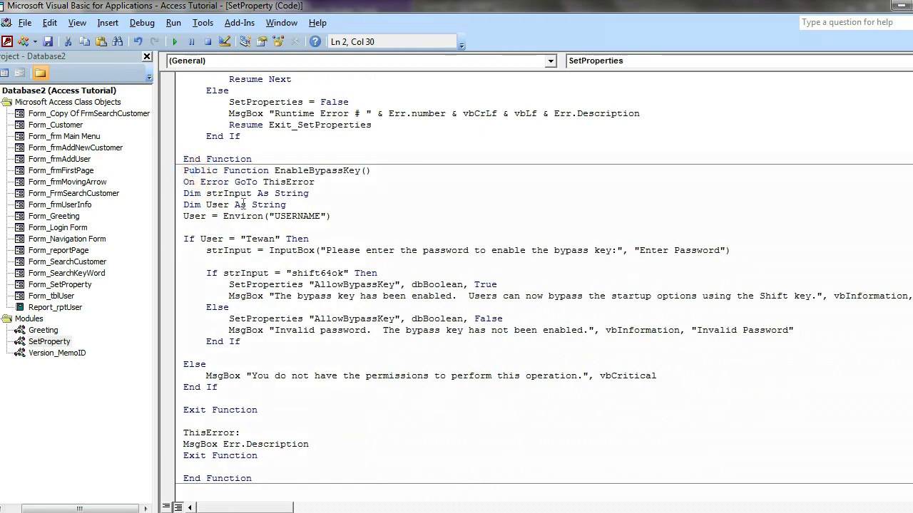
pyautogui.scroll(-3)
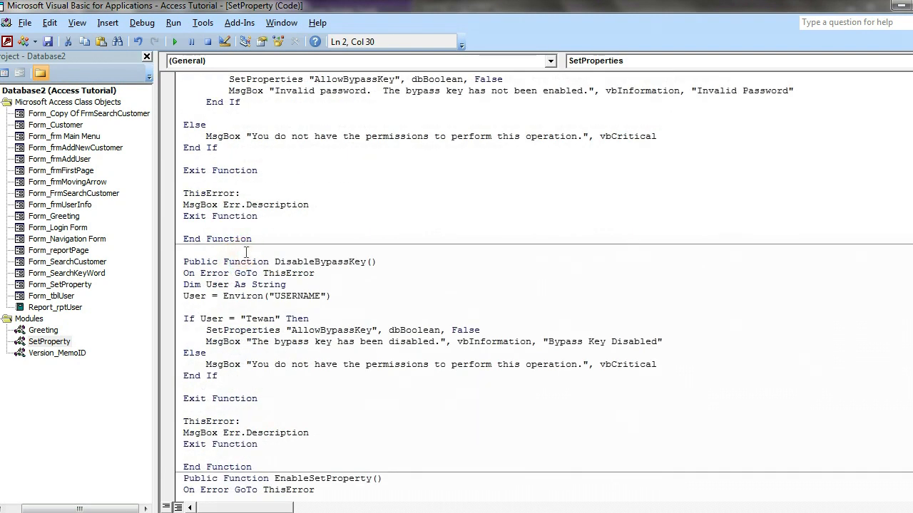
pyautogui.scroll(-3)
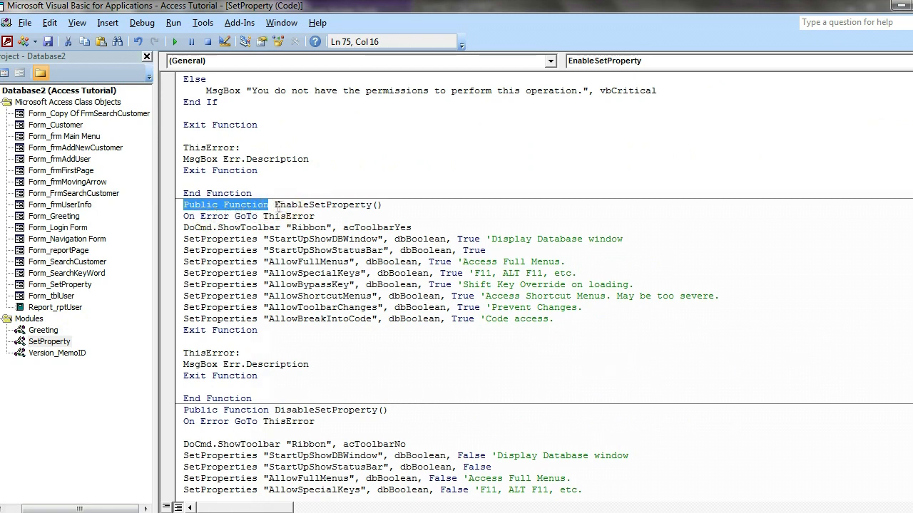
pyautogui.doubleClick(322, 205)
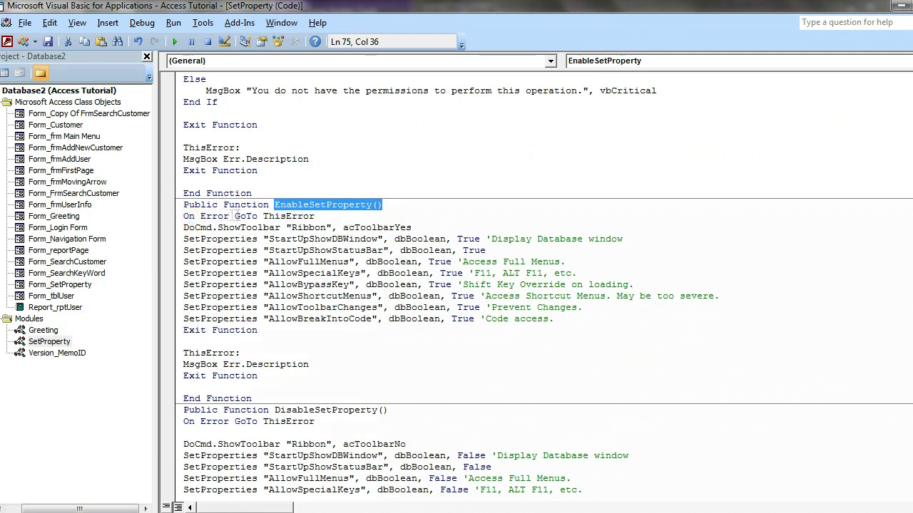
pyautogui.moveTo(314, 222)
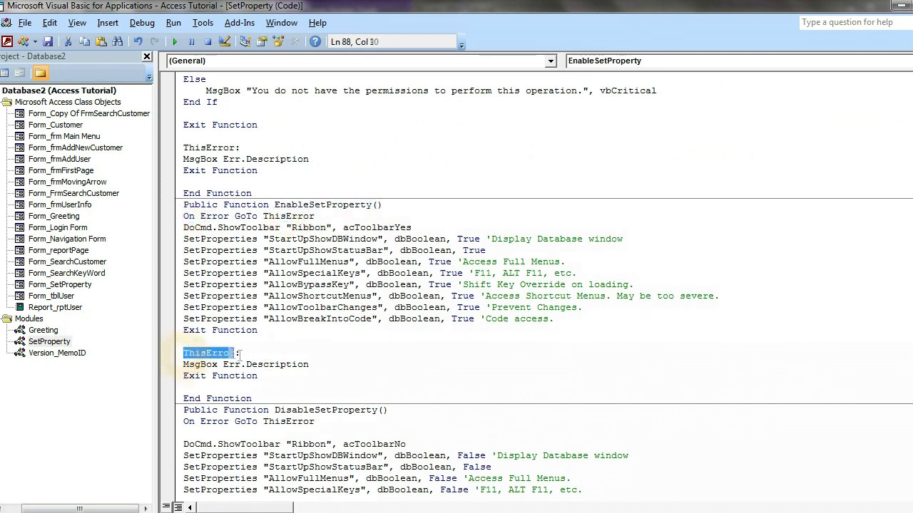
pyautogui.moveTo(184, 353); pyautogui.dragTo(259, 364)
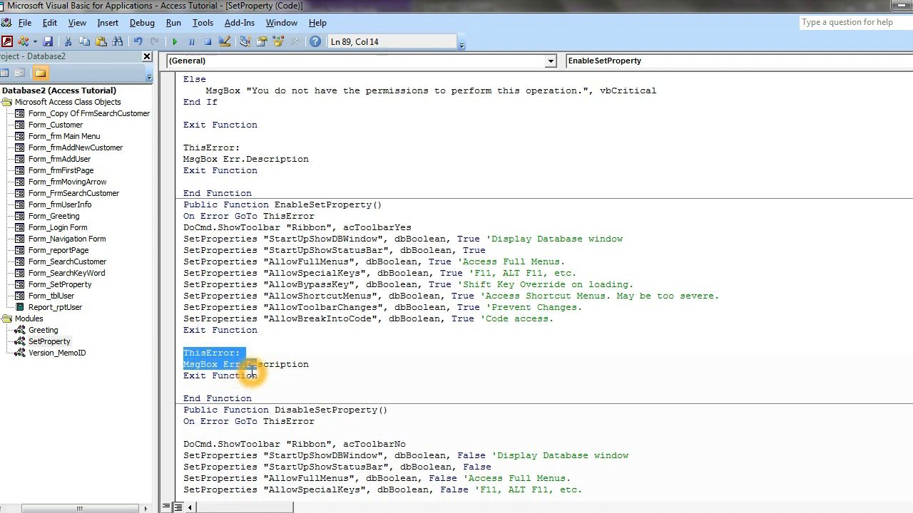
pyautogui.doubleClick(234, 375)
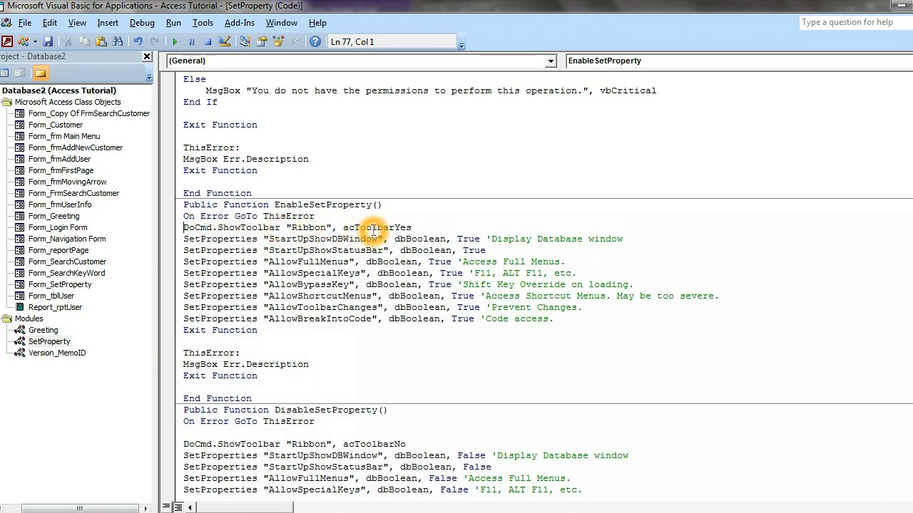
# Add the comment 'show Ribbon Toolbar to the end of the DoCmd.ShowToolbar "Ribbon" line.
pyautogui.click(411, 226)
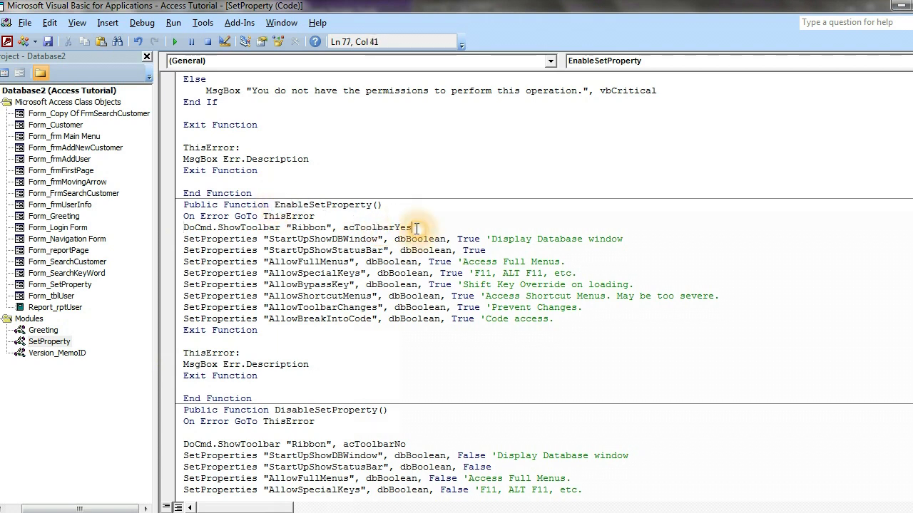
pyautogui.write('show Ribbon')
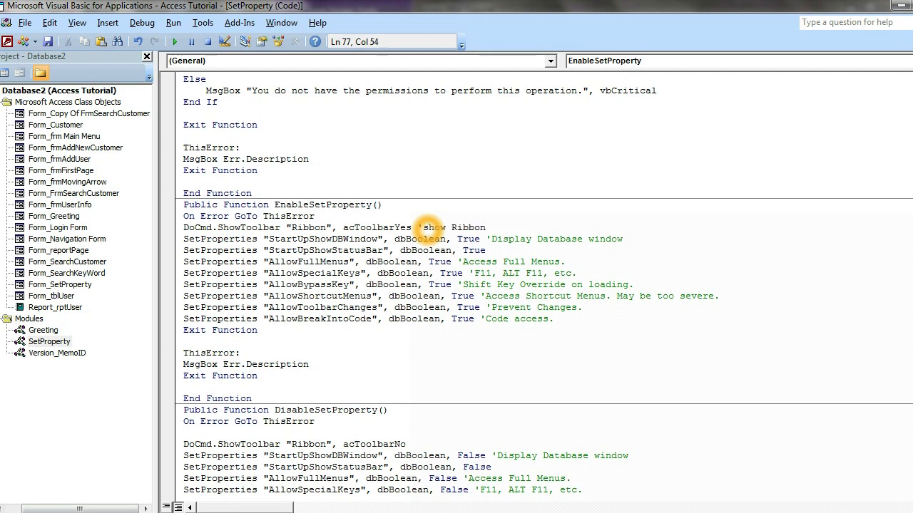
pyautogui.write('Toolbar')
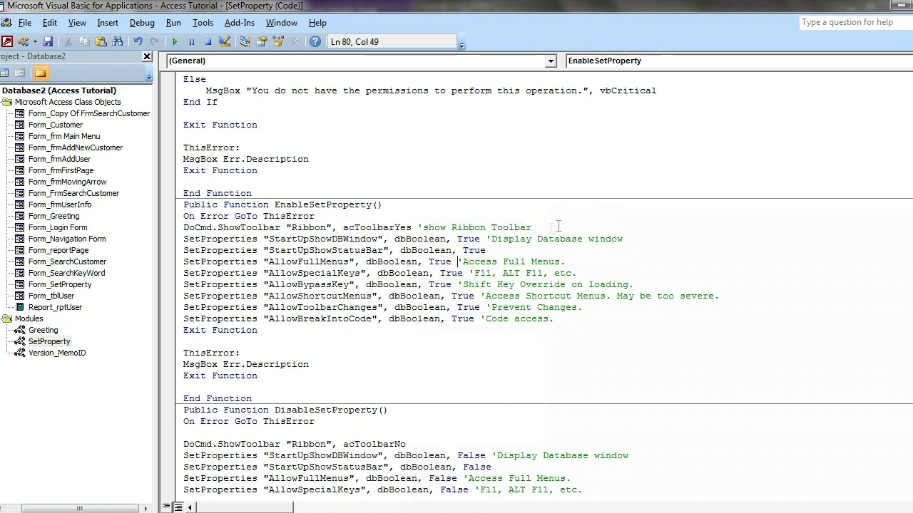
pyautogui.click(530, 227)
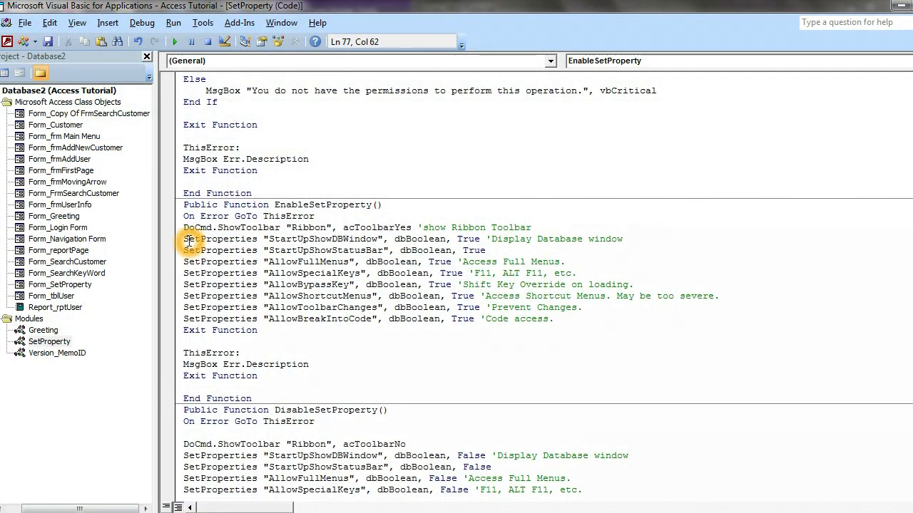
pyautogui.doubleClick(220, 239)
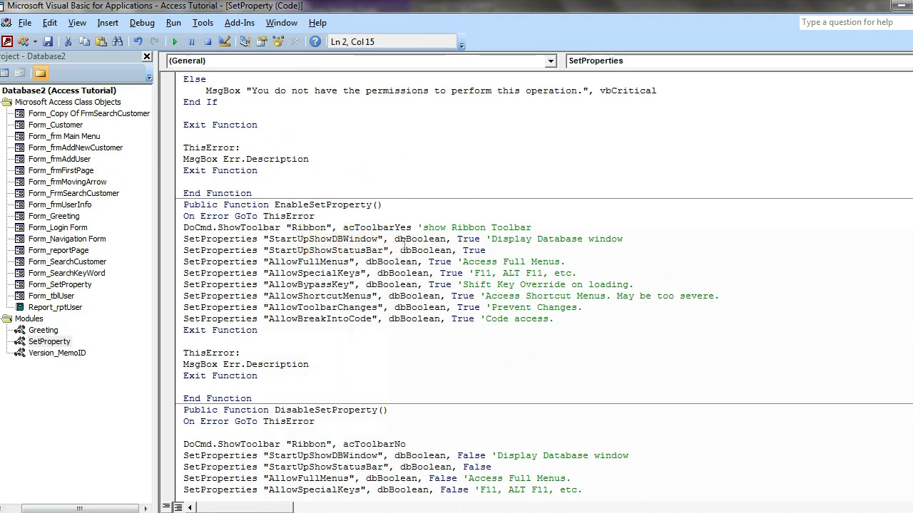
pyautogui.doubleClick(418, 239)
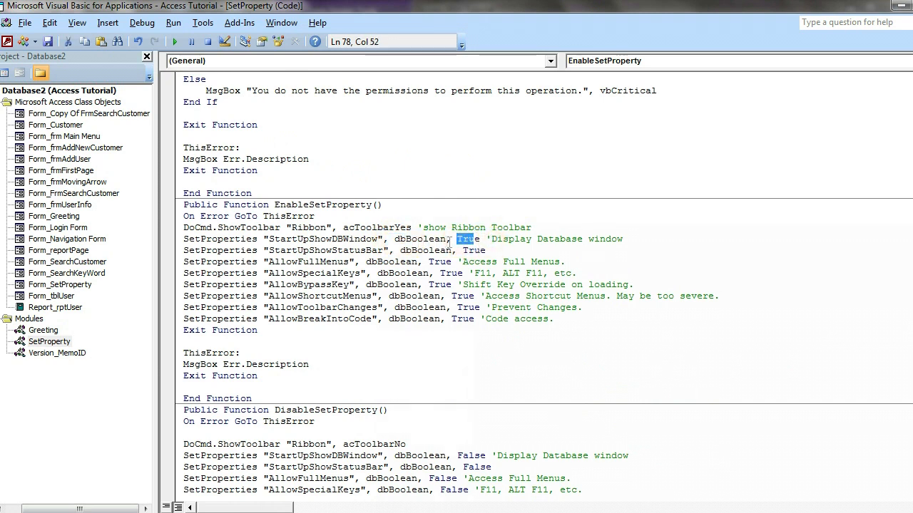
pyautogui.scroll(3)
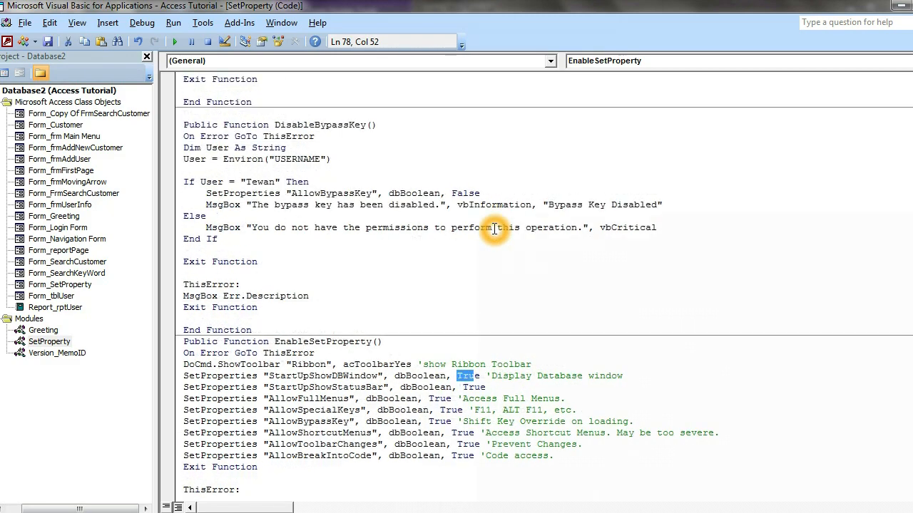
pyautogui.scroll(3)
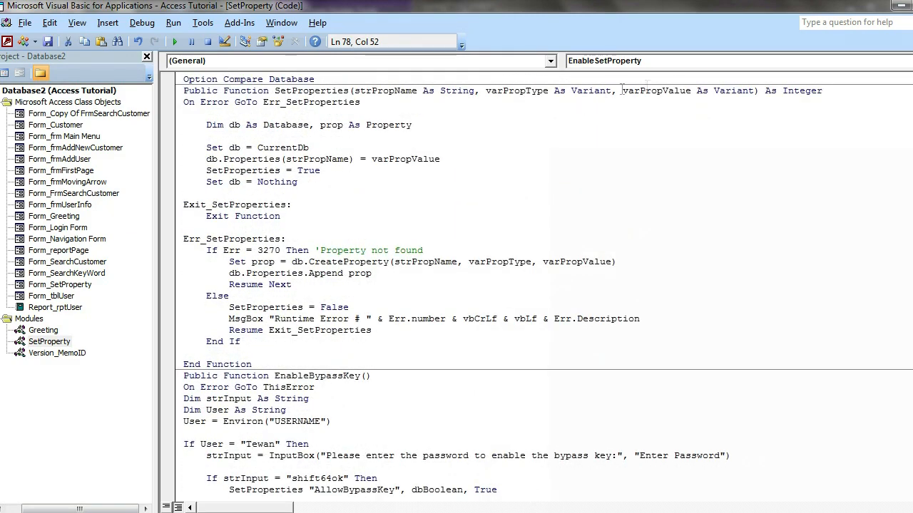
pyautogui.doubleClick(655, 91)
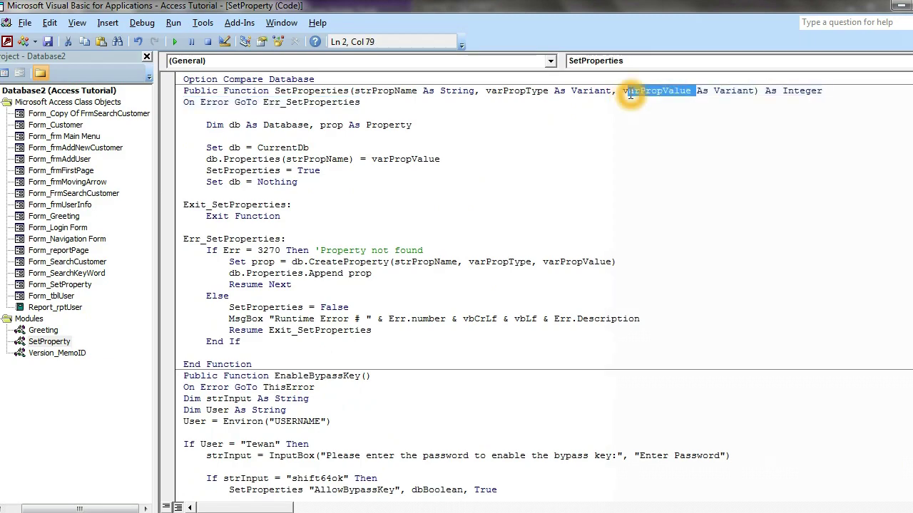
pyautogui.moveTo(485, 169)
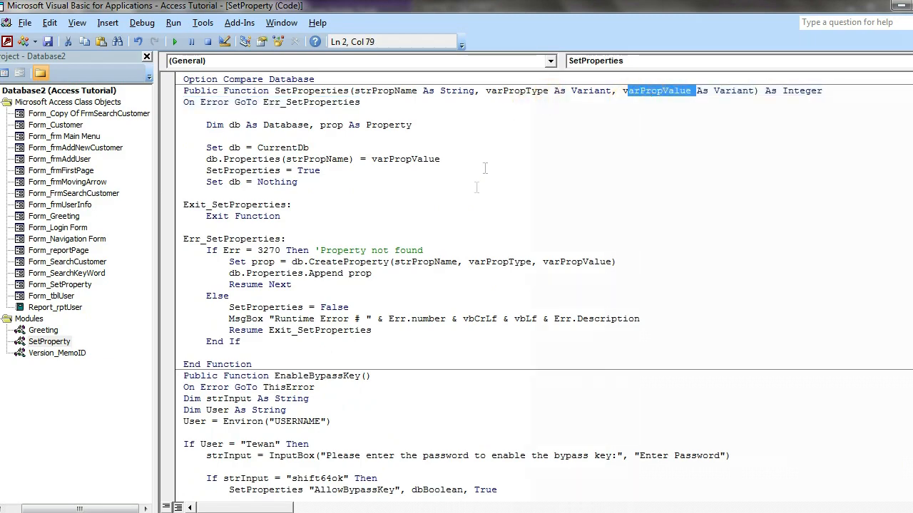
pyautogui.scroll(-3)
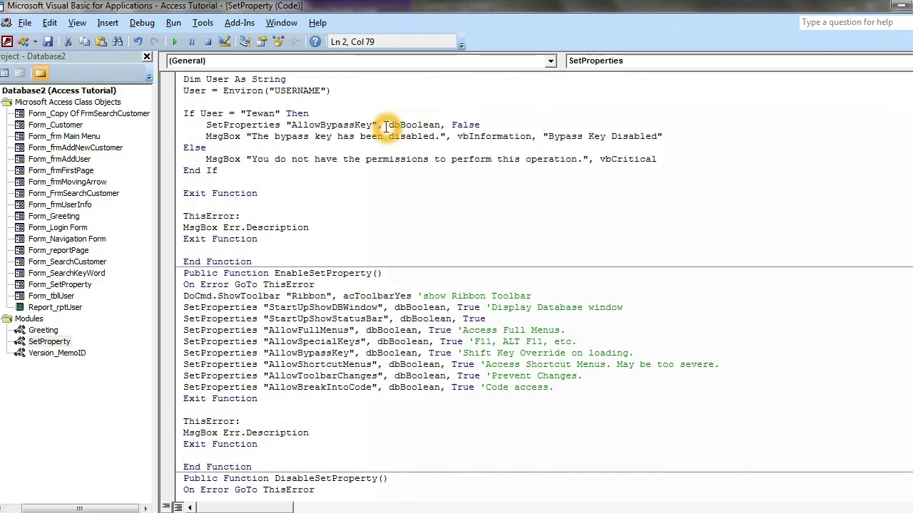
pyautogui.doubleClick(401, 307)
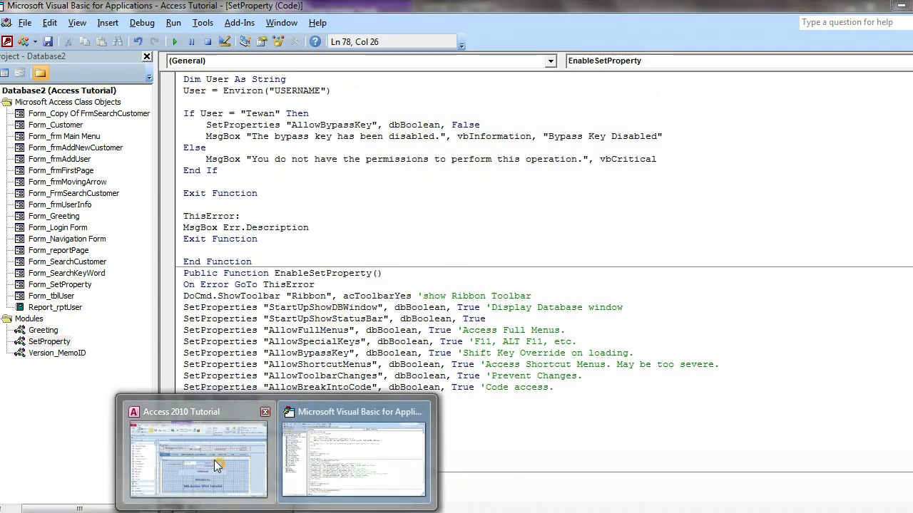
pyautogui.click(198, 457)
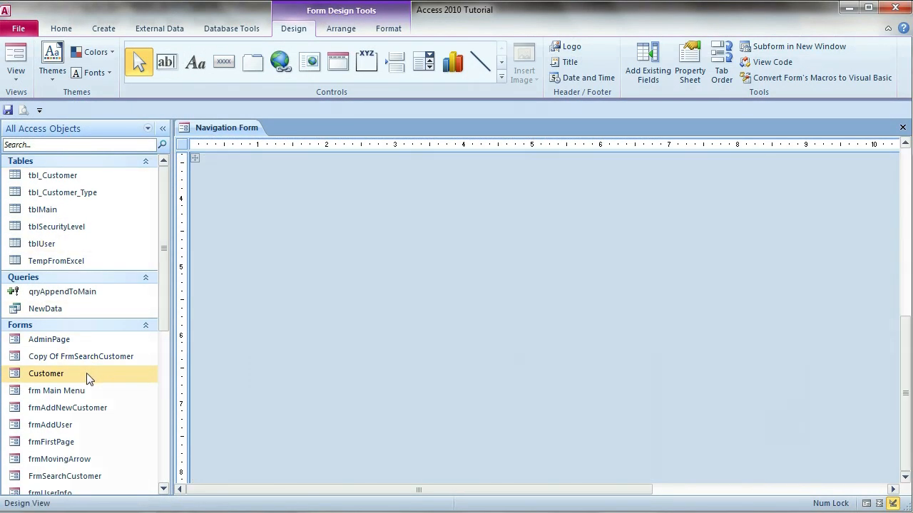
pyautogui.scroll(-3)
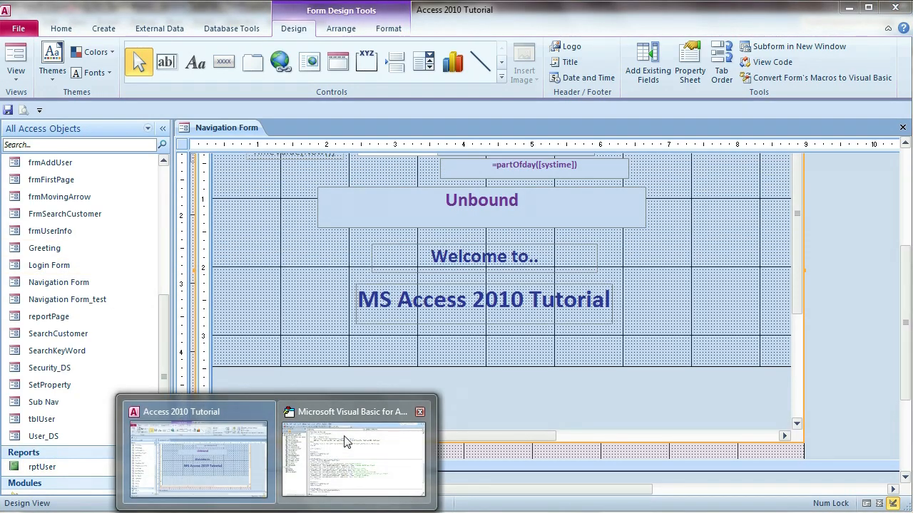
pyautogui.click(353, 456)
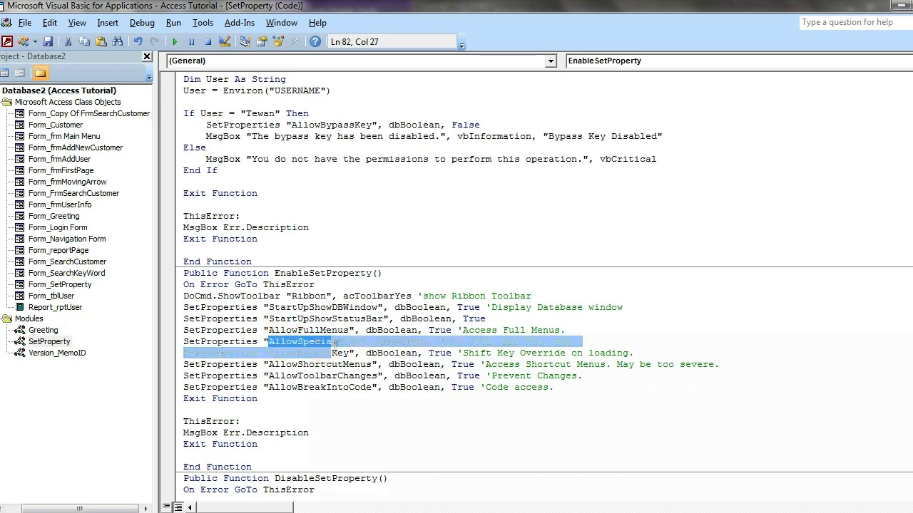
# Fix the AllowSpecialKeys comment to 'F11, ALT +F11, etc.' and scroll to DisableSetProperty.
pyautogui.click(360, 342)
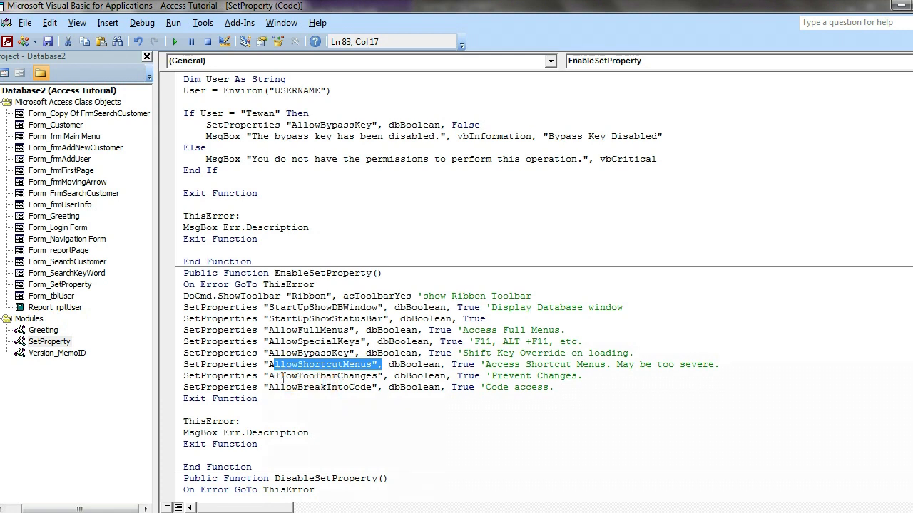
pyautogui.doubleClick(320, 376)
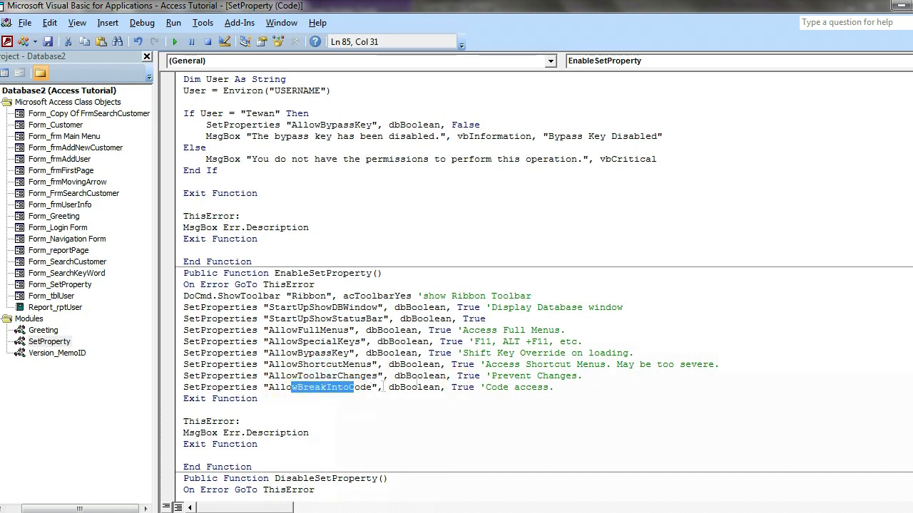
pyautogui.click(273, 398)
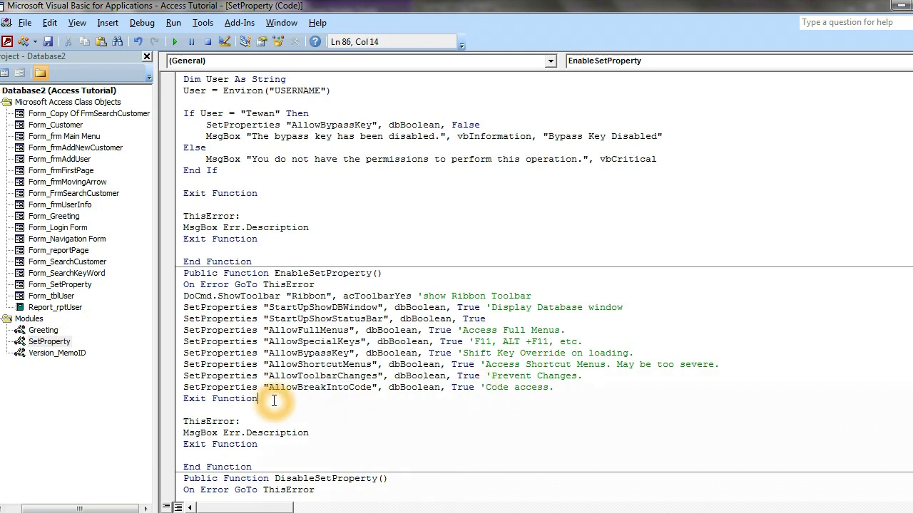
pyautogui.tripleClick(220, 399)
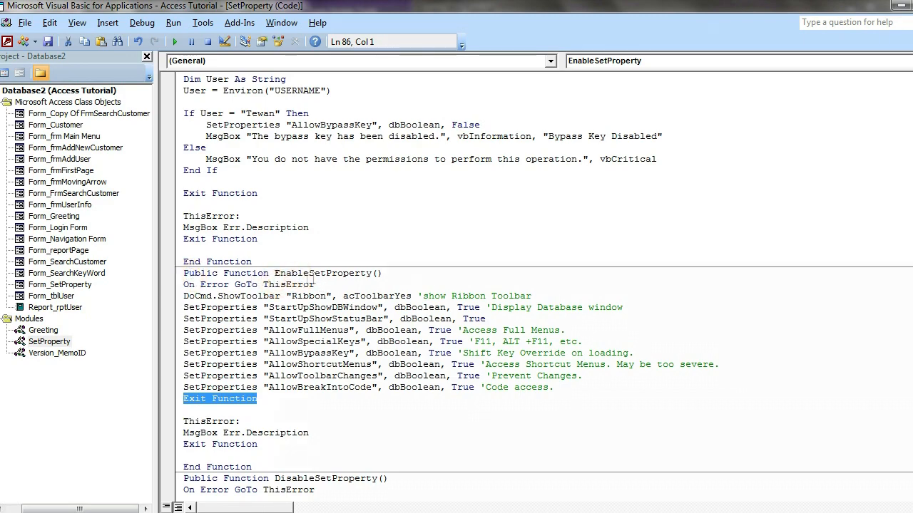
pyautogui.scroll(-3)
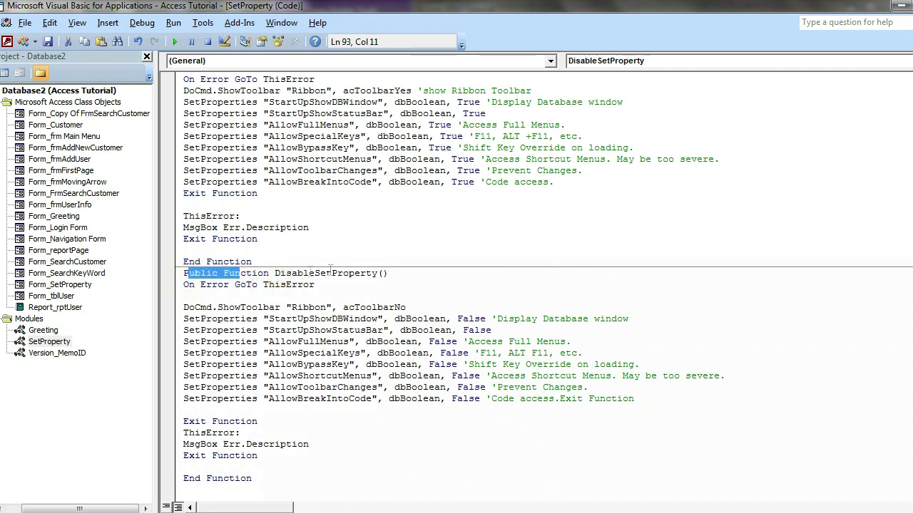
pyautogui.moveTo(438, 200)
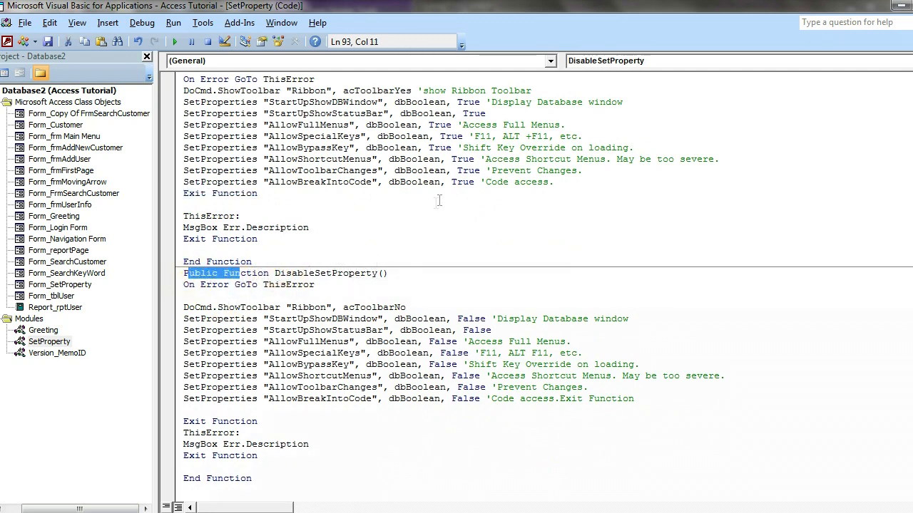
pyautogui.moveTo(183, 102); pyautogui.dragTo(553, 182)
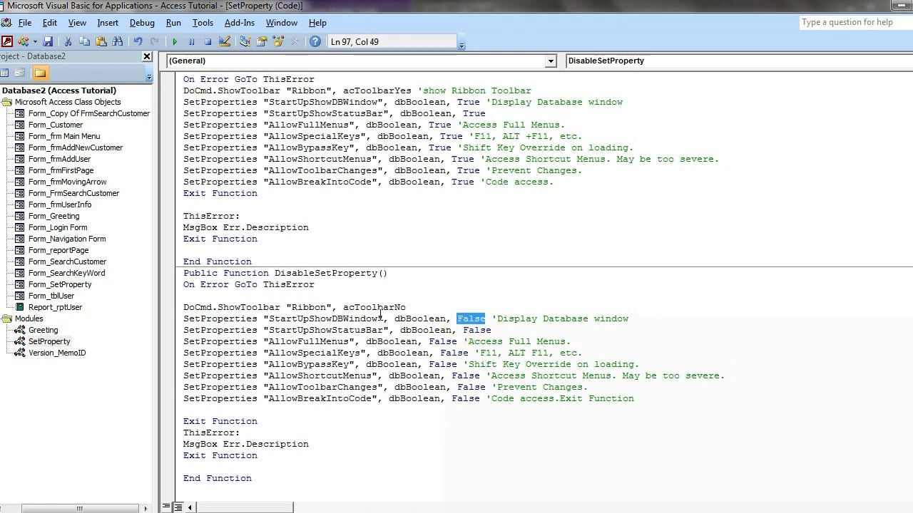
pyautogui.moveTo(349, 306)
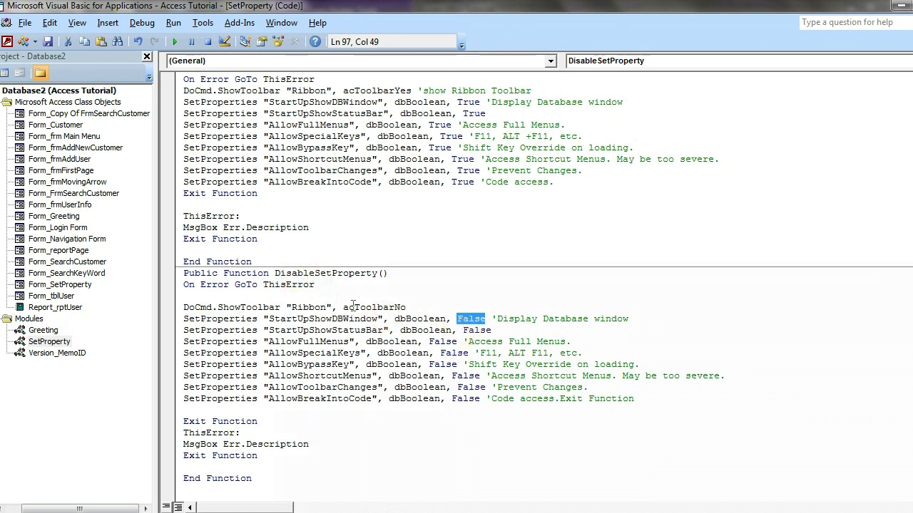
pyautogui.moveTo(395, 383)
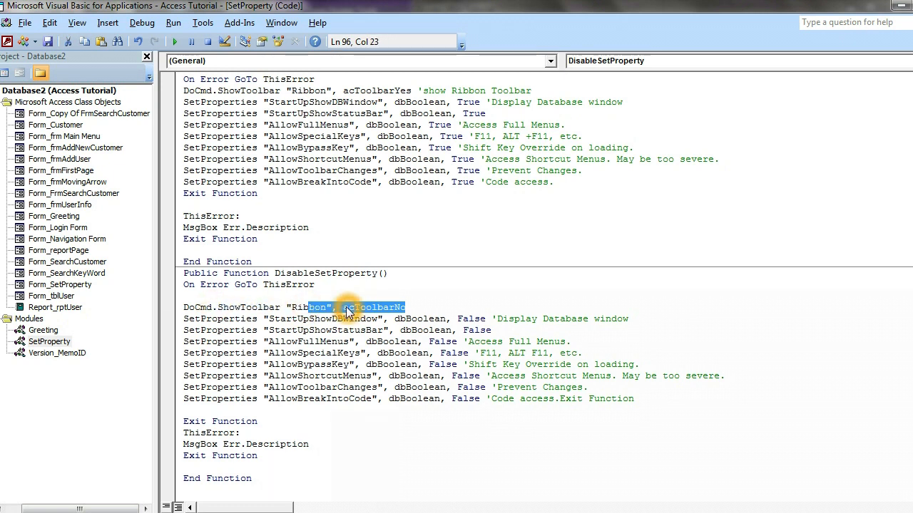
pyautogui.click(432, 308)
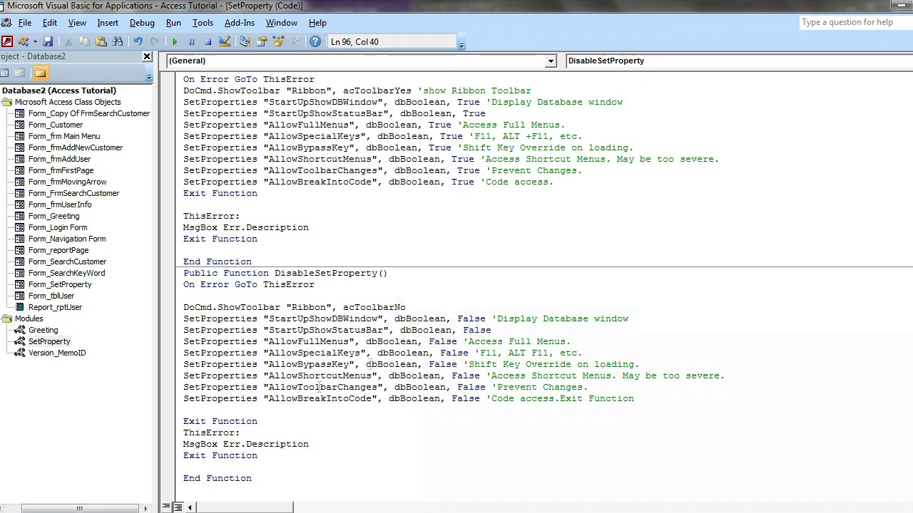
pyautogui.click(291, 469)
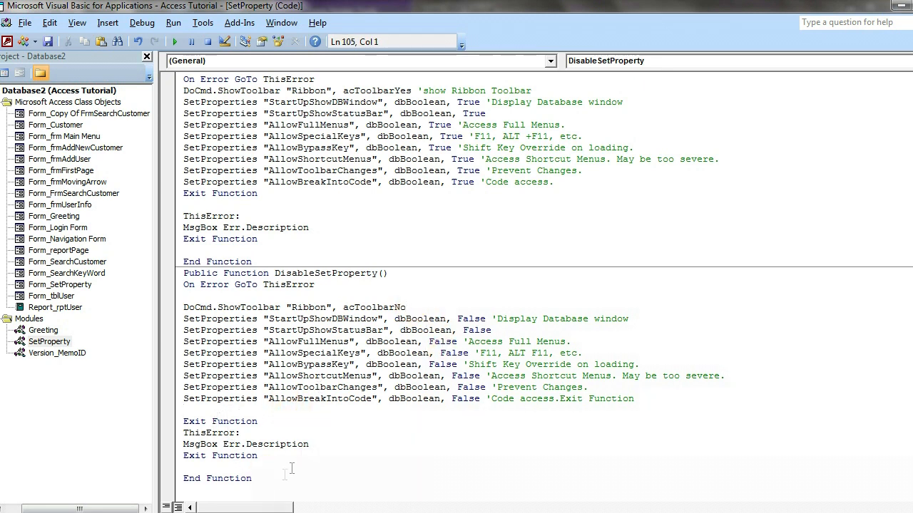
pyautogui.scroll(3)
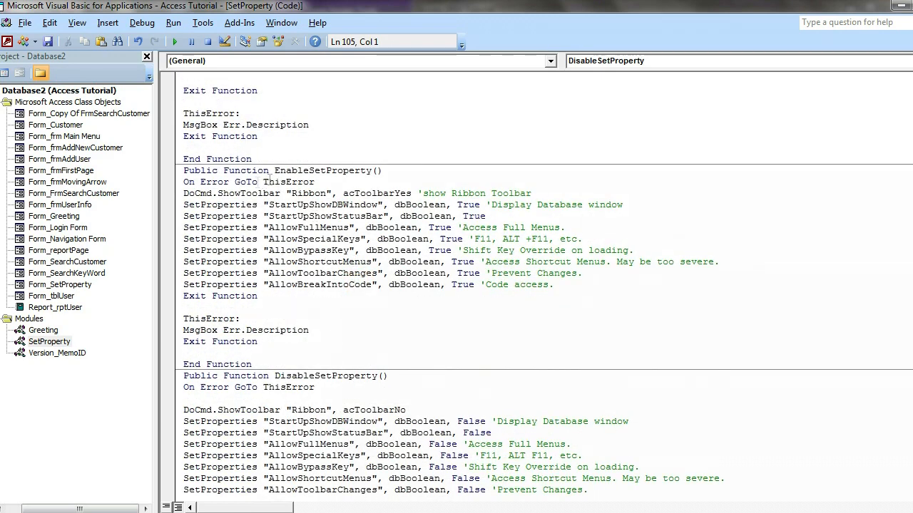
pyautogui.doubleClick(309, 171)
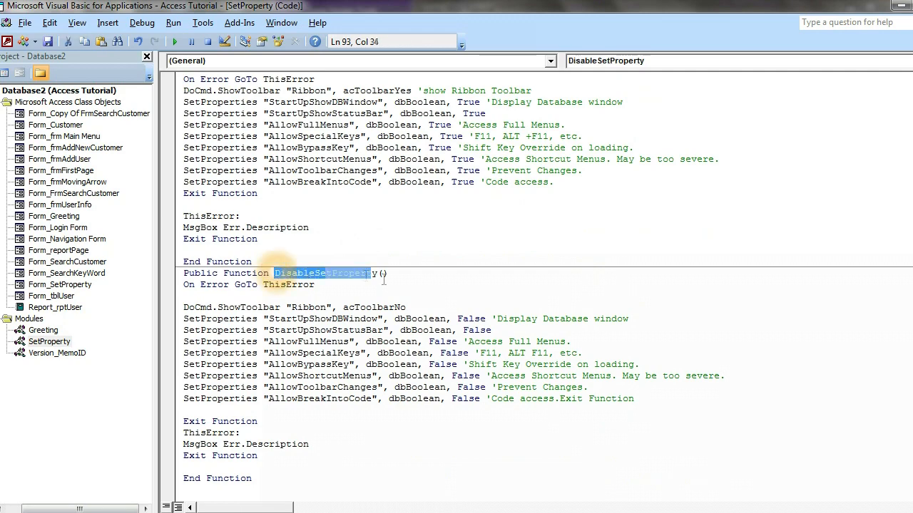
pyautogui.scroll(-3)
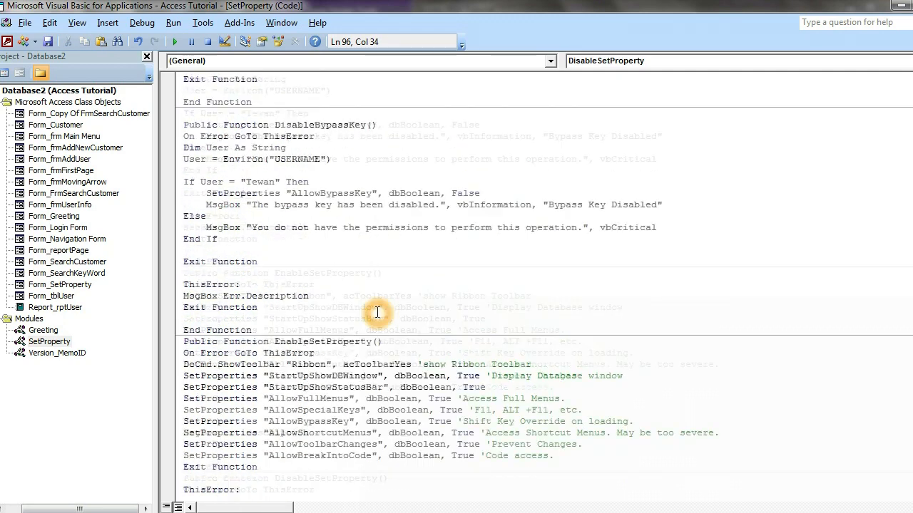
pyautogui.scroll(-3)
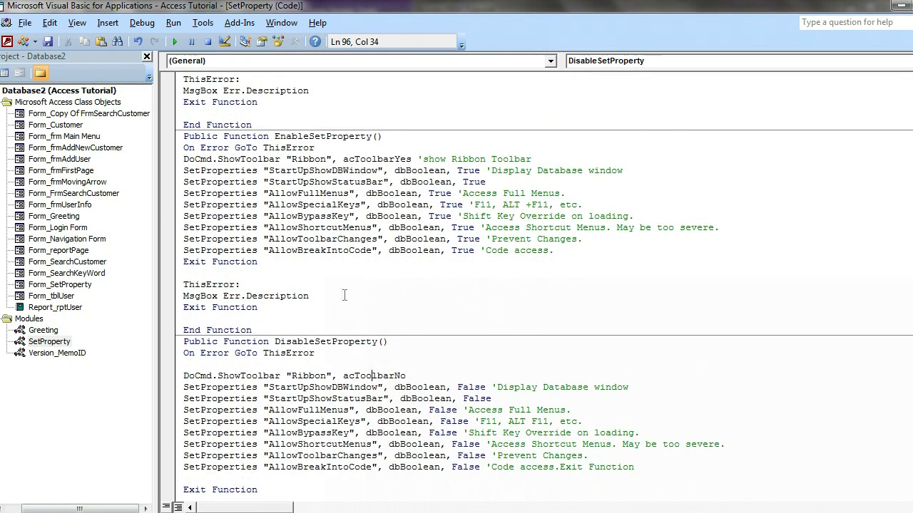
pyautogui.scroll(-3)
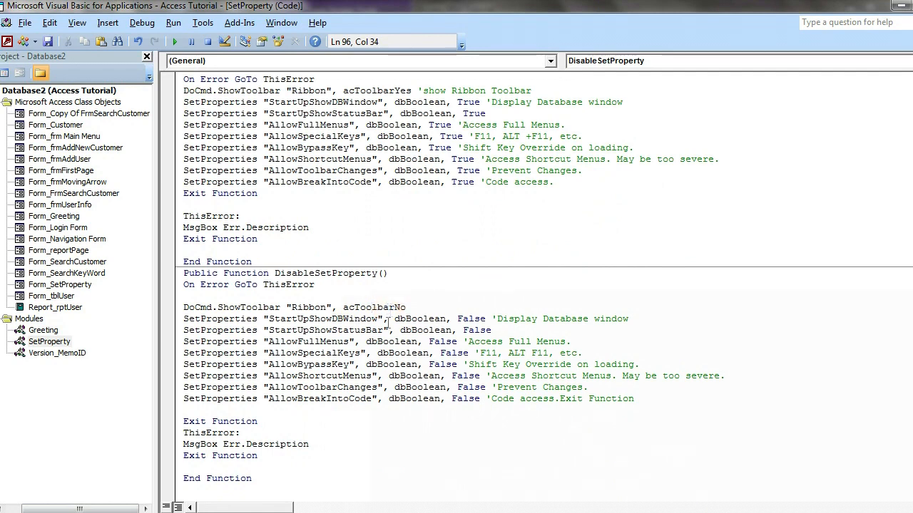